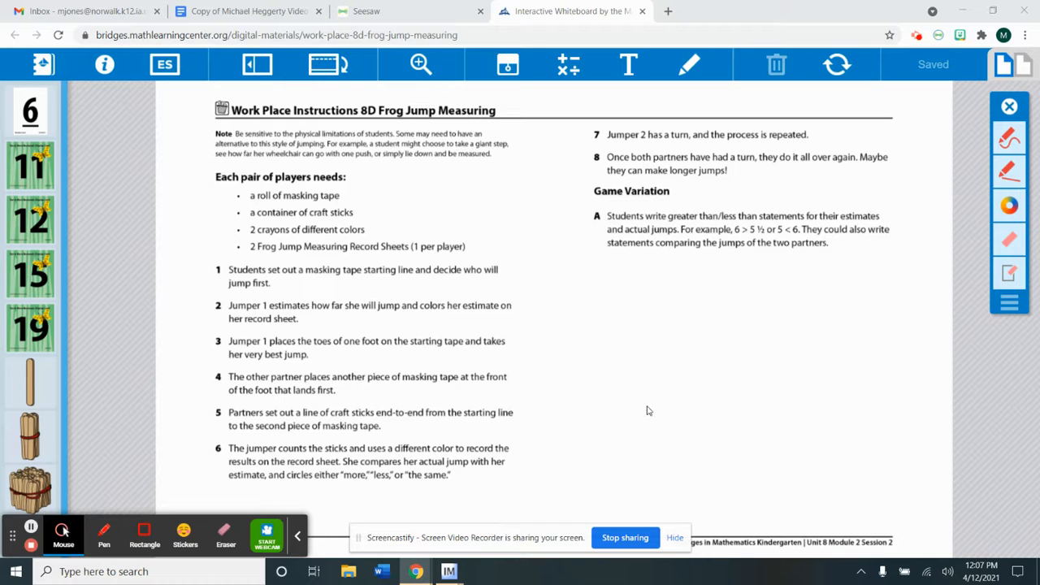
mouse_move(670, 406)
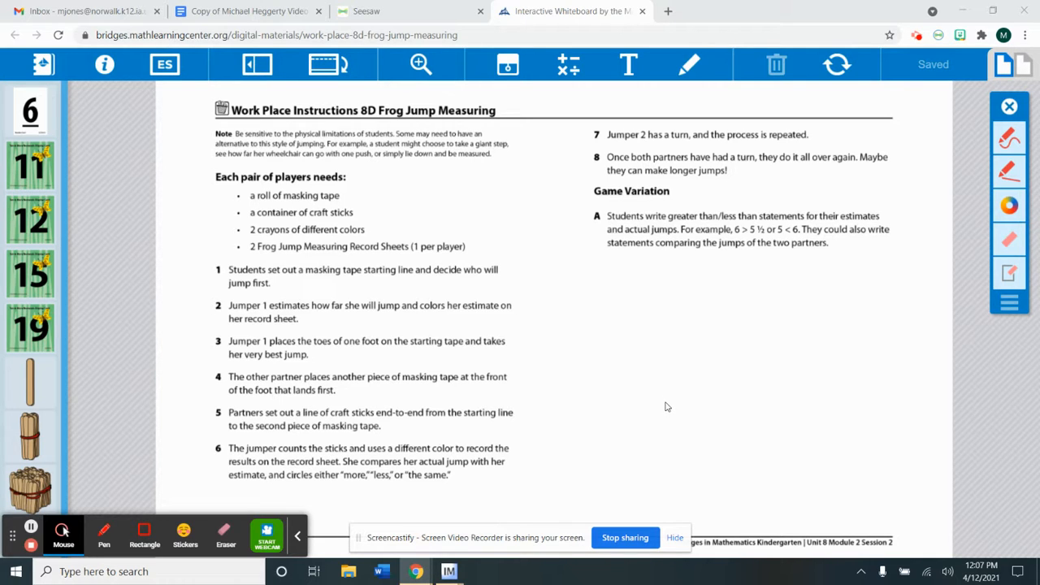
mouse_move(665, 418)
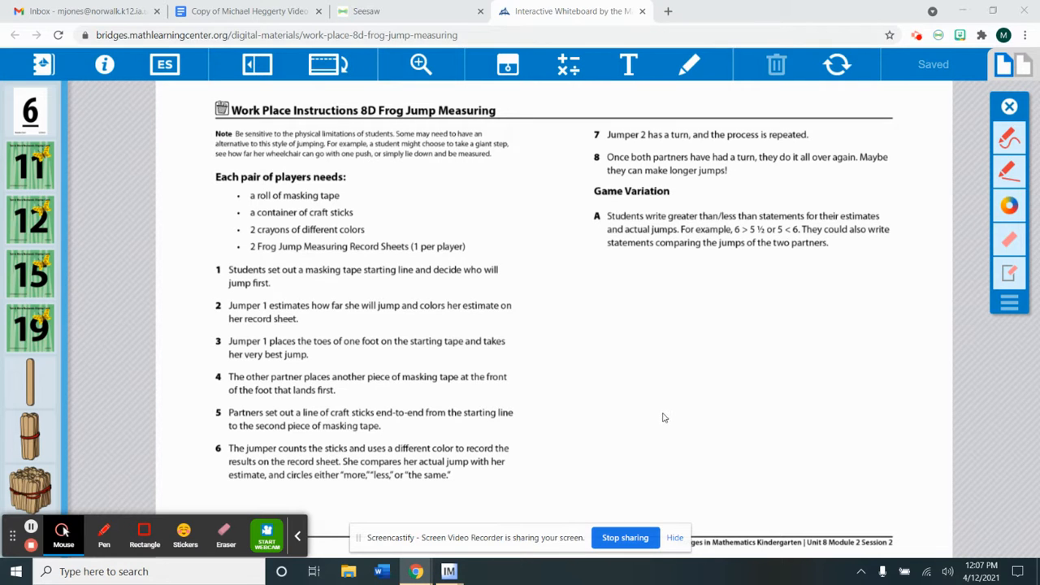
mouse_move(690, 432)
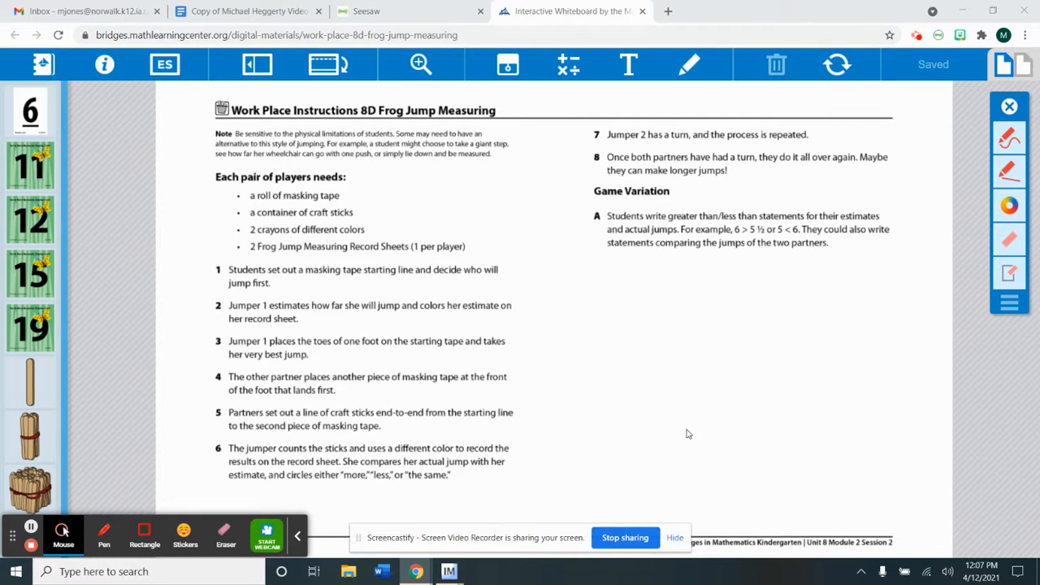
mouse_move(566, 329)
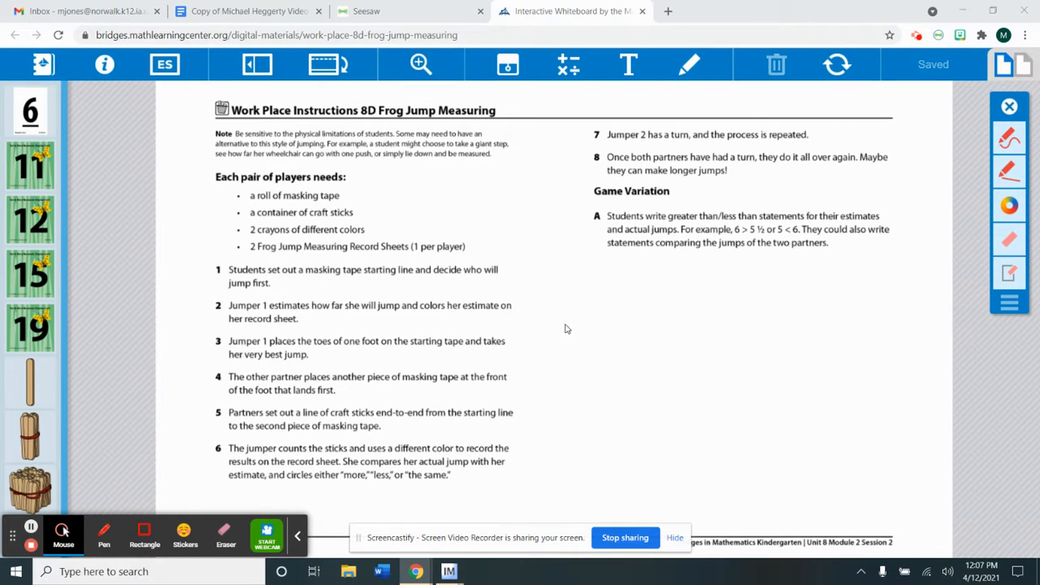
mouse_move(459, 367)
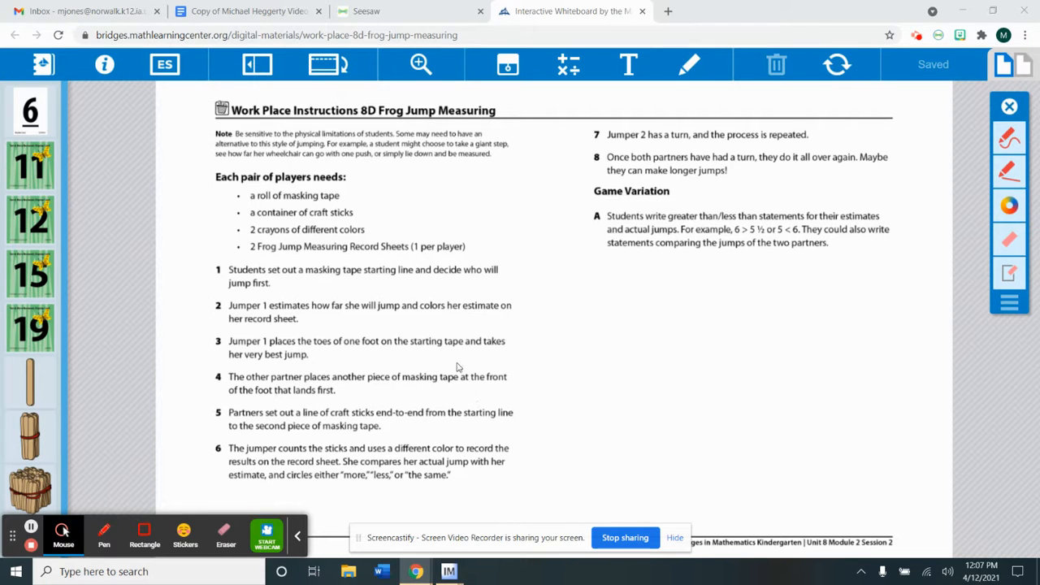
mouse_move(322, 215)
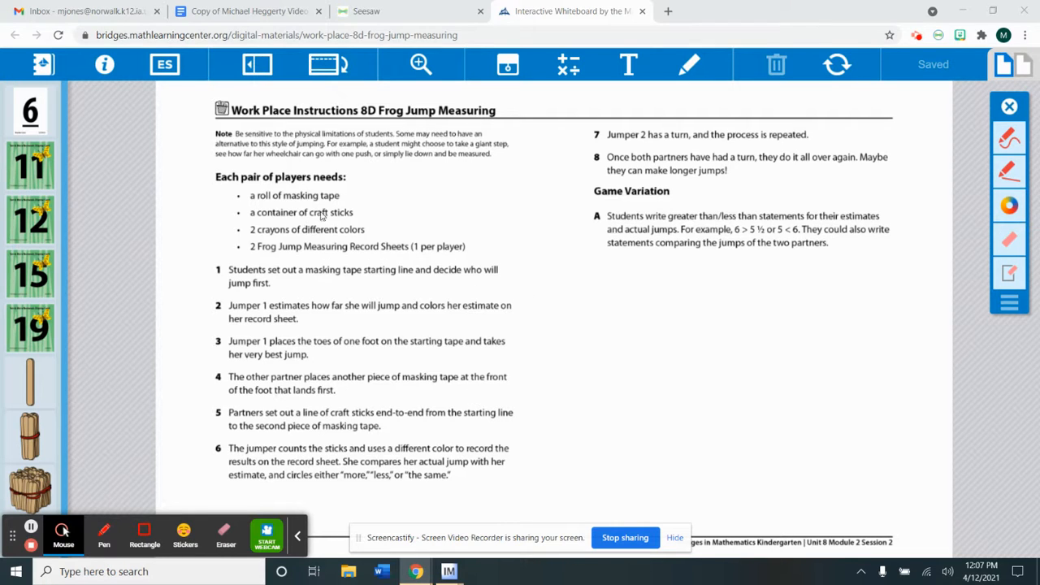
mouse_move(284, 229)
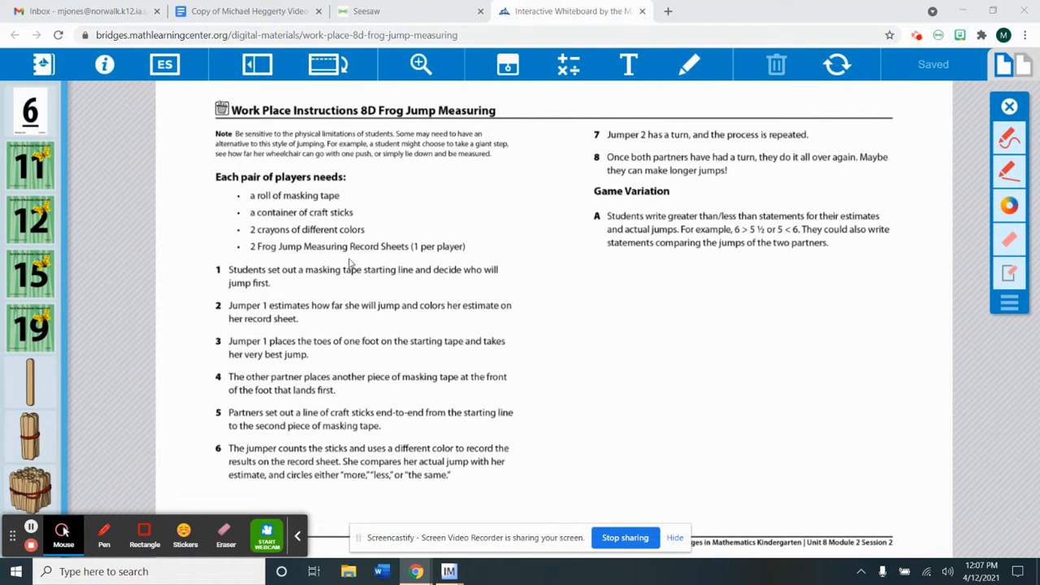
mouse_move(396, 301)
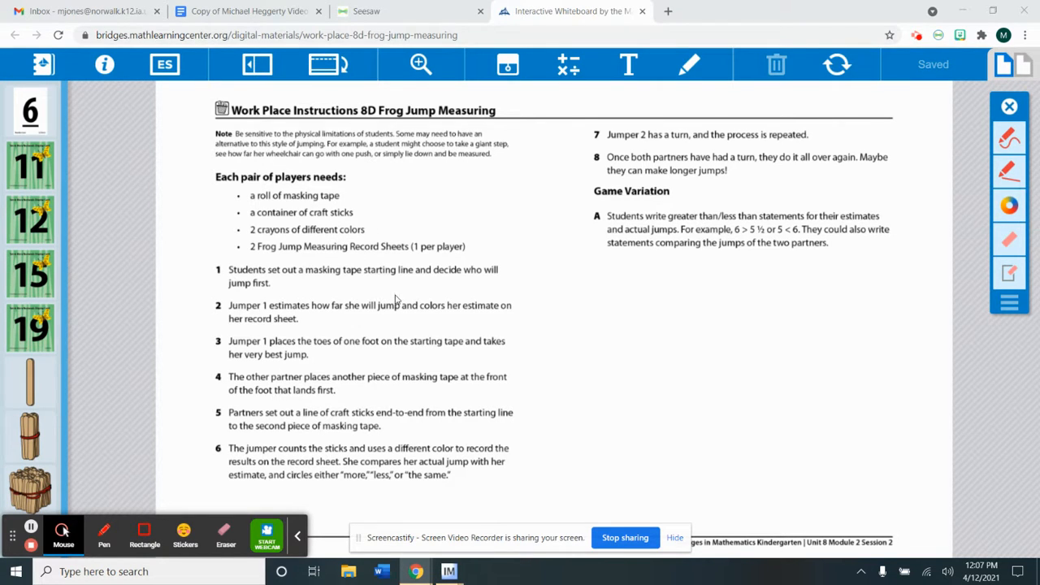
mouse_move(392, 292)
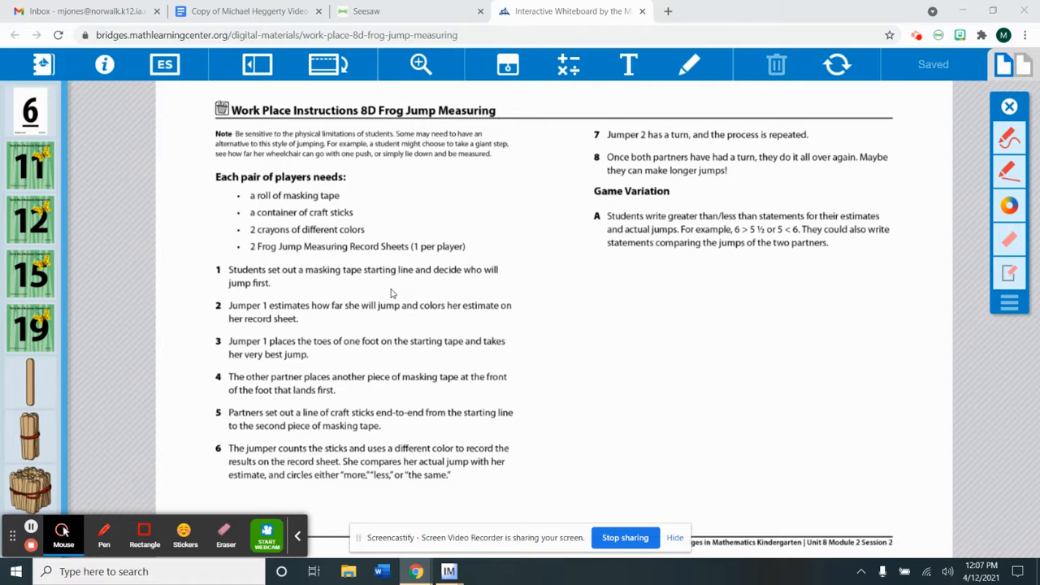
mouse_move(320, 292)
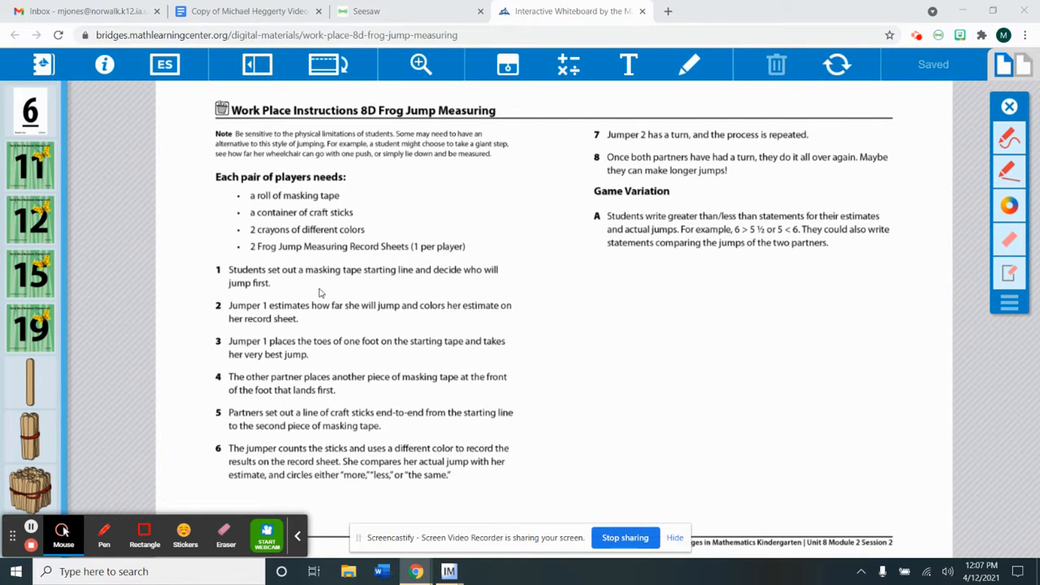
mouse_move(333, 278)
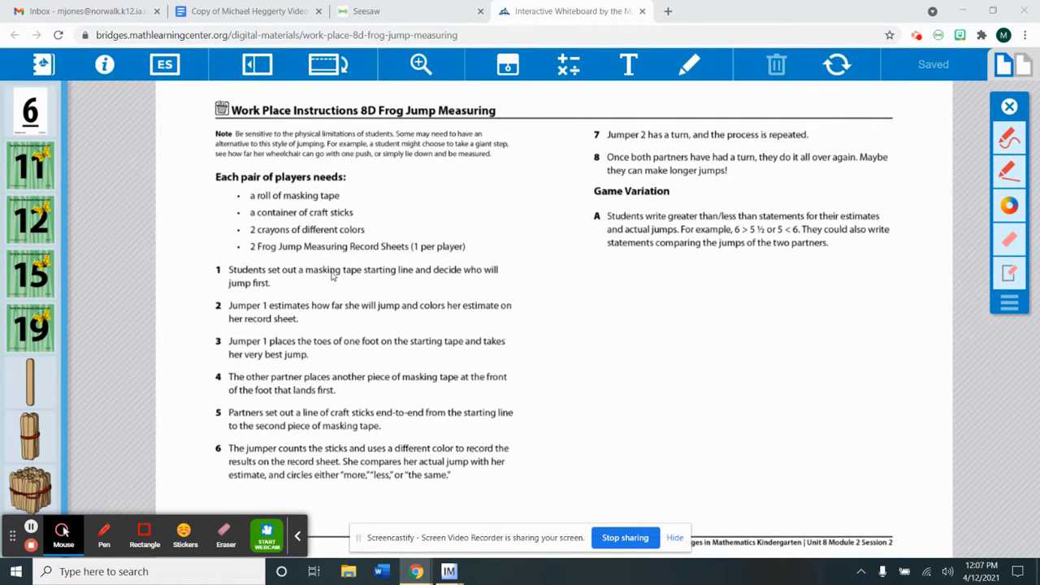
mouse_move(386, 315)
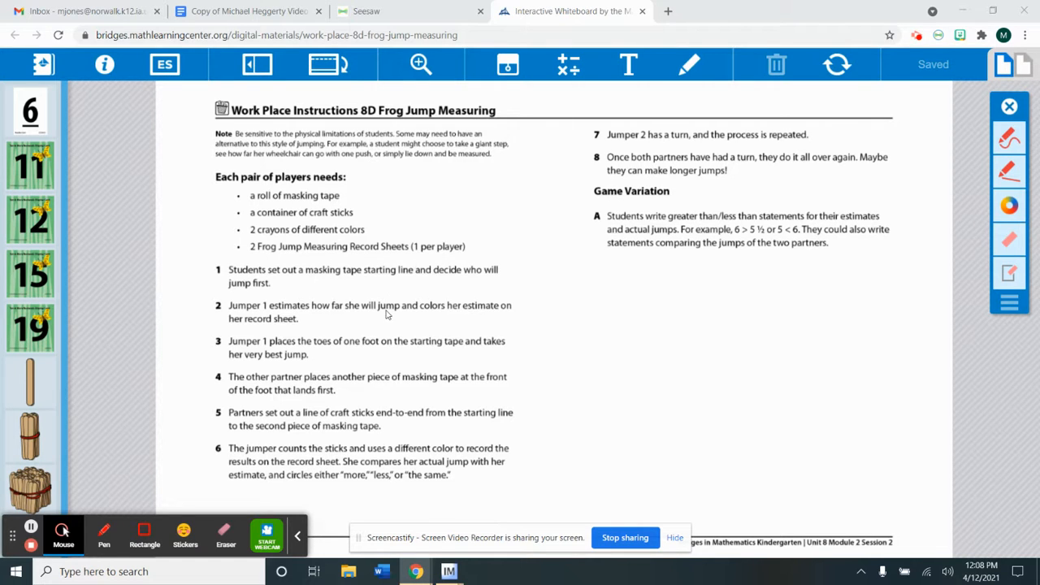
mouse_move(504, 280)
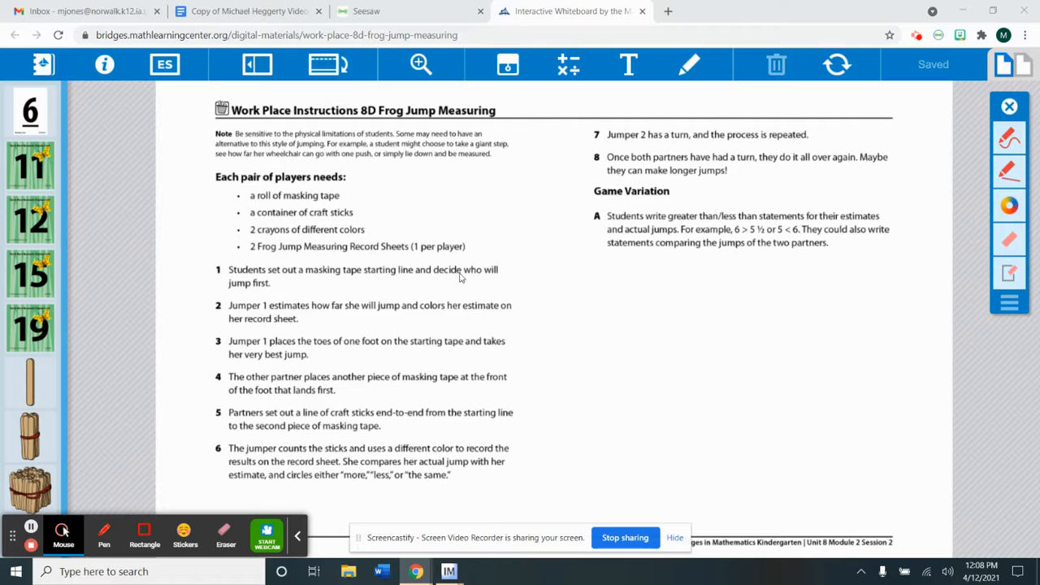
mouse_move(435, 319)
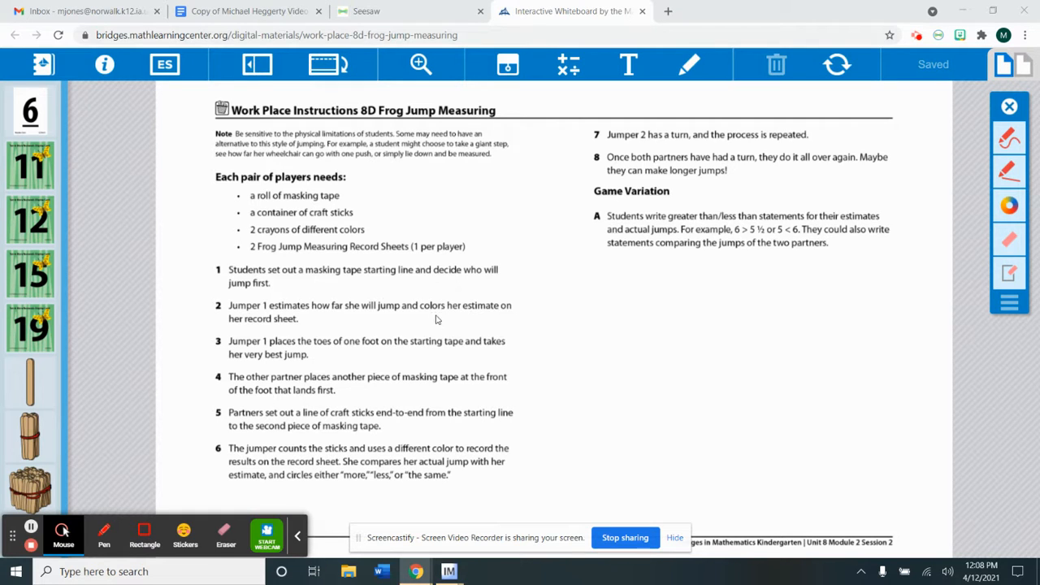
mouse_move(426, 335)
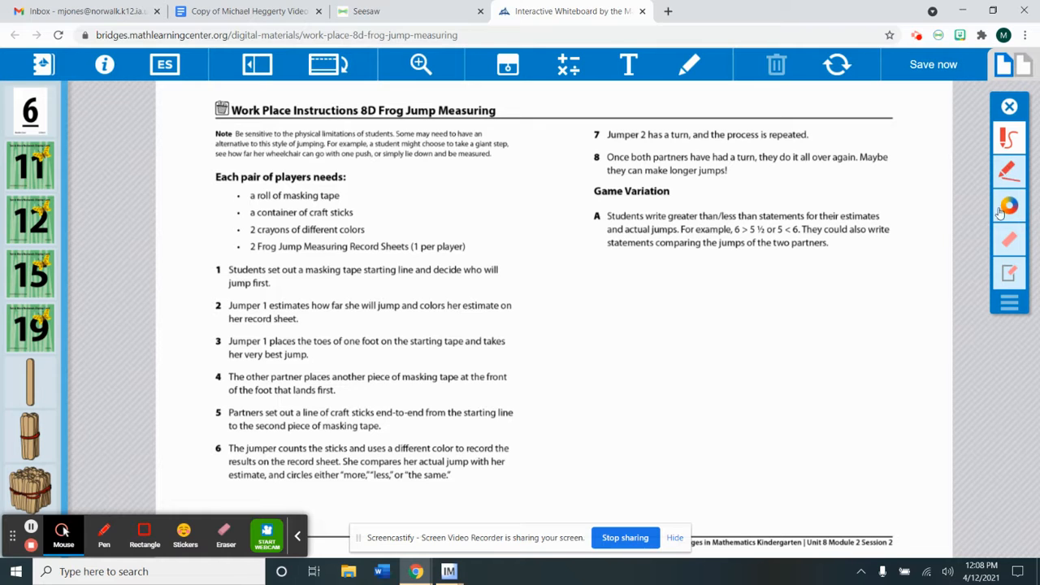
- Pick red, clear the wobbly scribble, and draw a straight red vertical starting line
click(1009, 205)
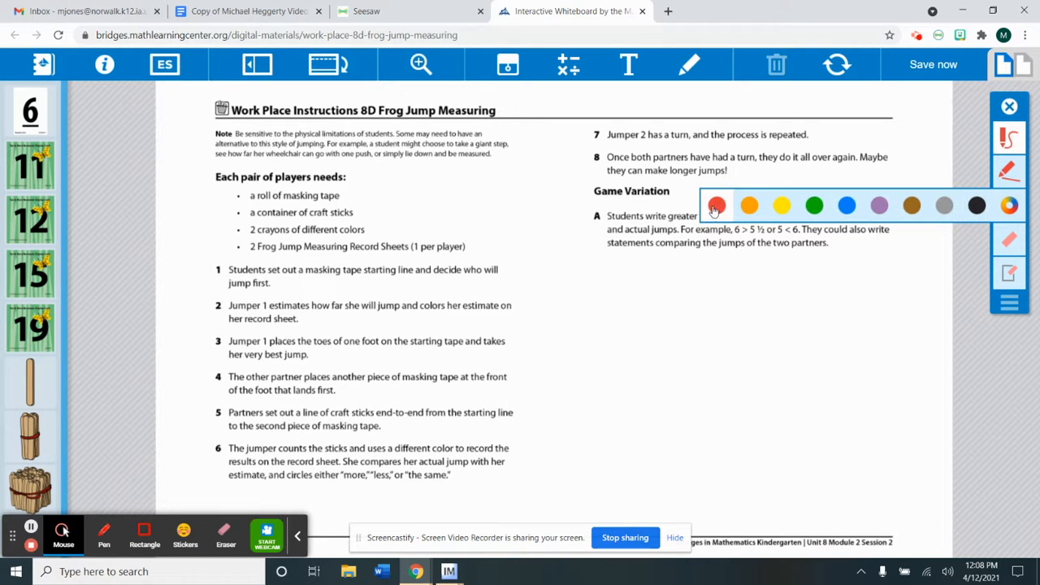
click(717, 205)
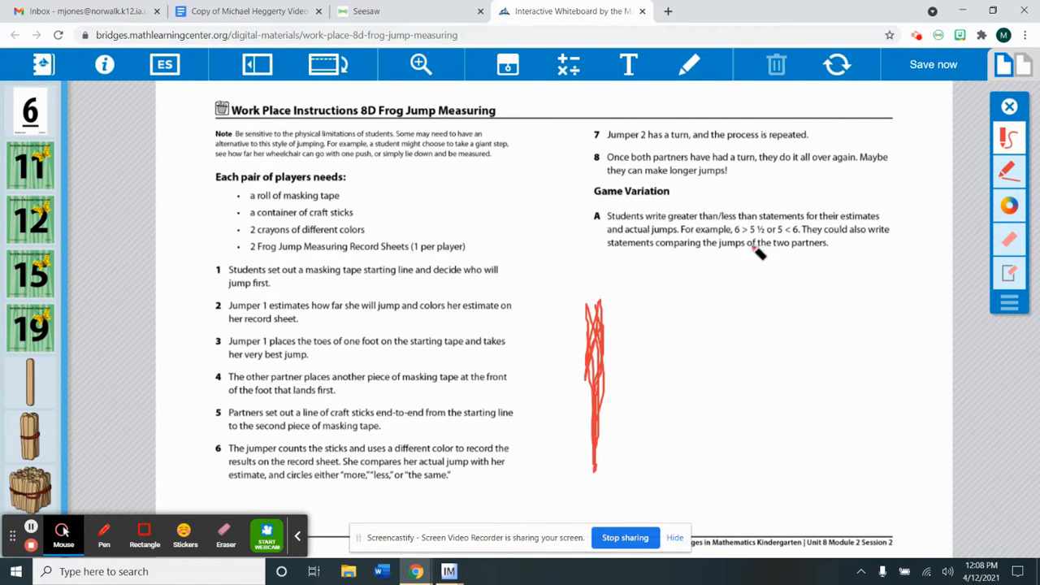
mouse_move(793, 68)
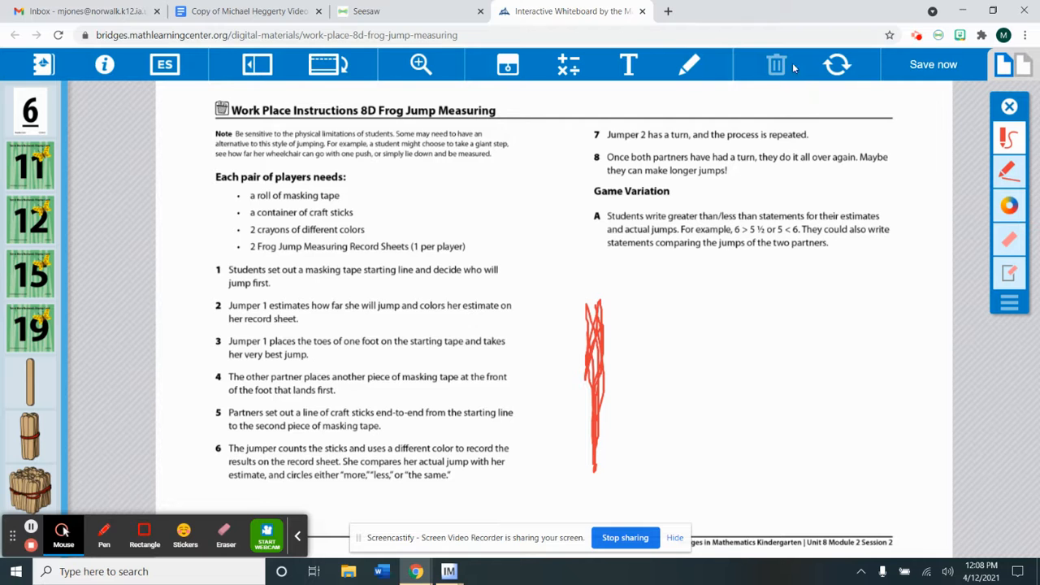
click(777, 65)
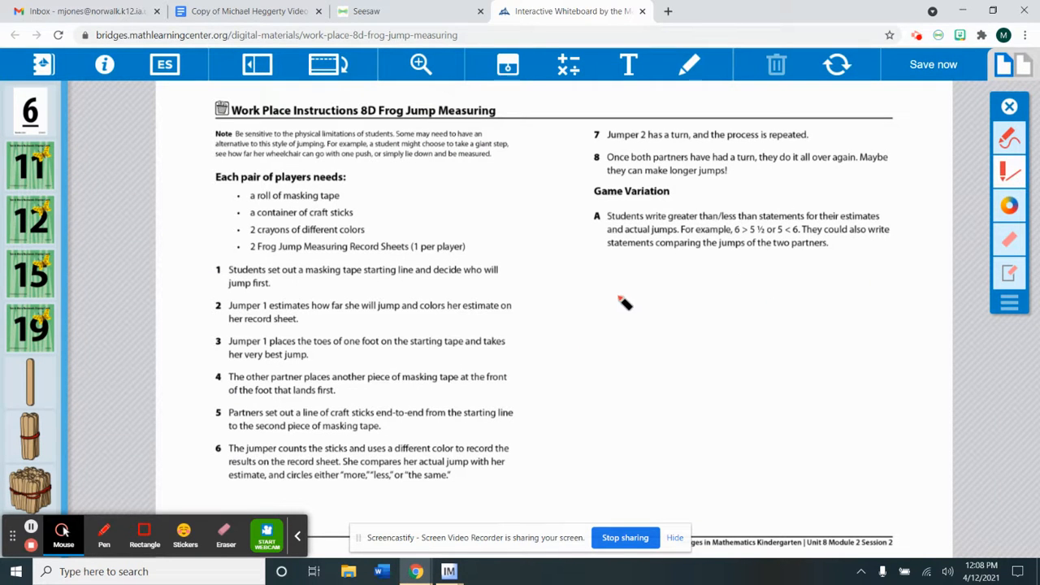
drag(618, 292, 631, 475)
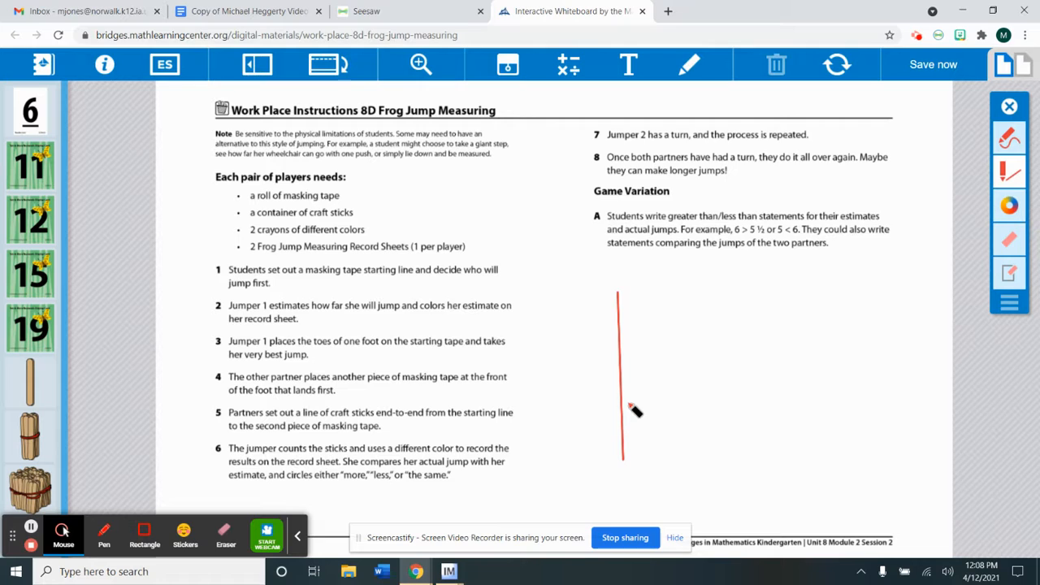
mouse_move(584, 306)
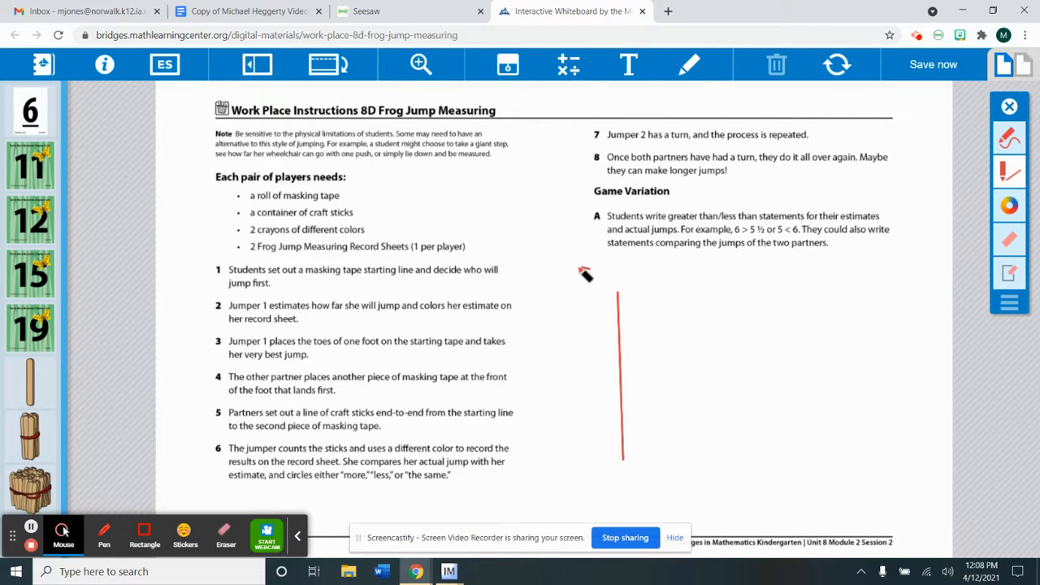
- Draw a red stick figure's head and body just left of the vertical line
drag(561, 292, 588, 263)
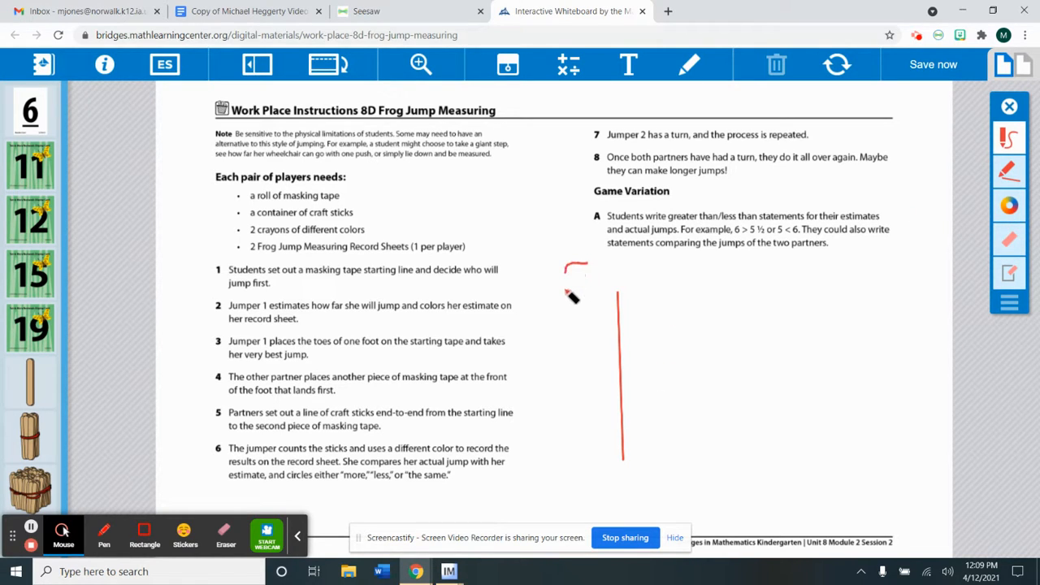
drag(569, 268, 577, 326)
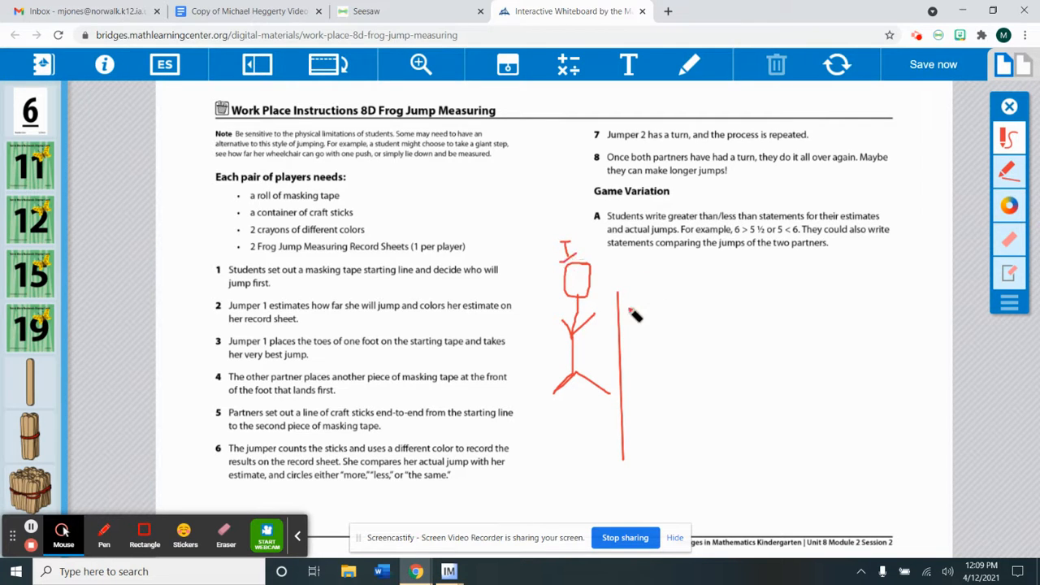
mouse_move(722, 296)
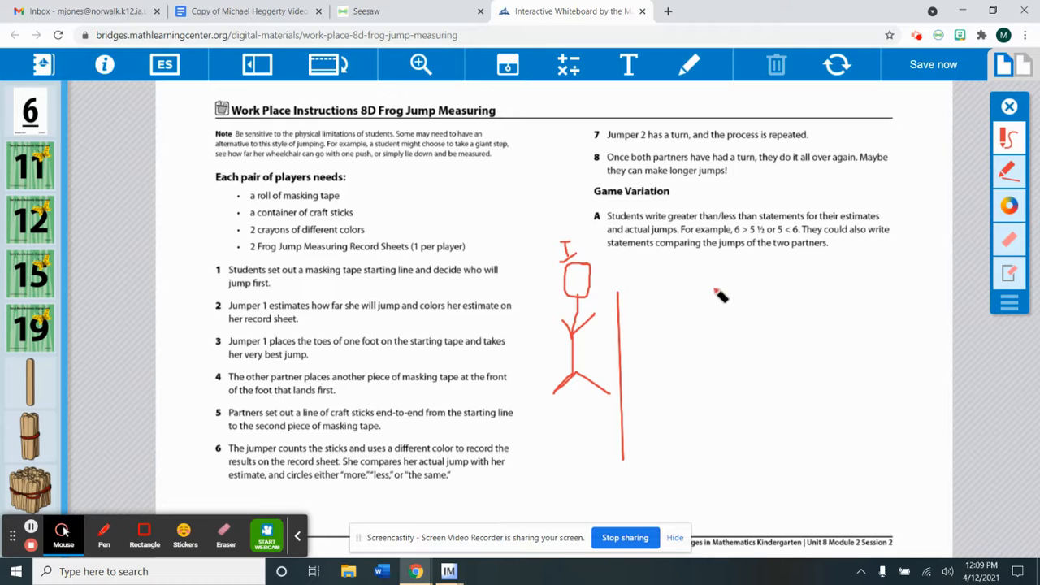
mouse_move(708, 322)
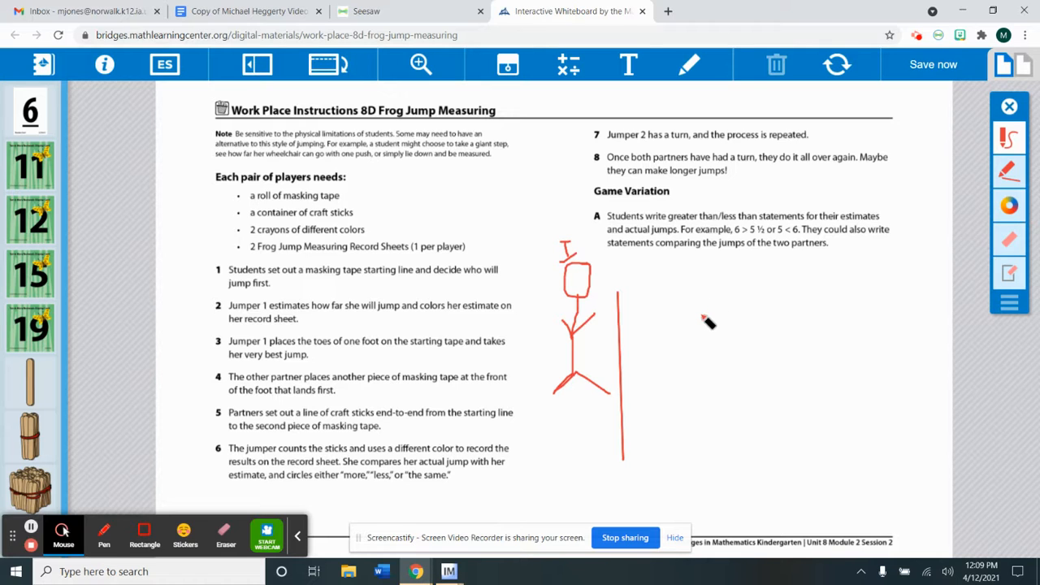
mouse_move(682, 437)
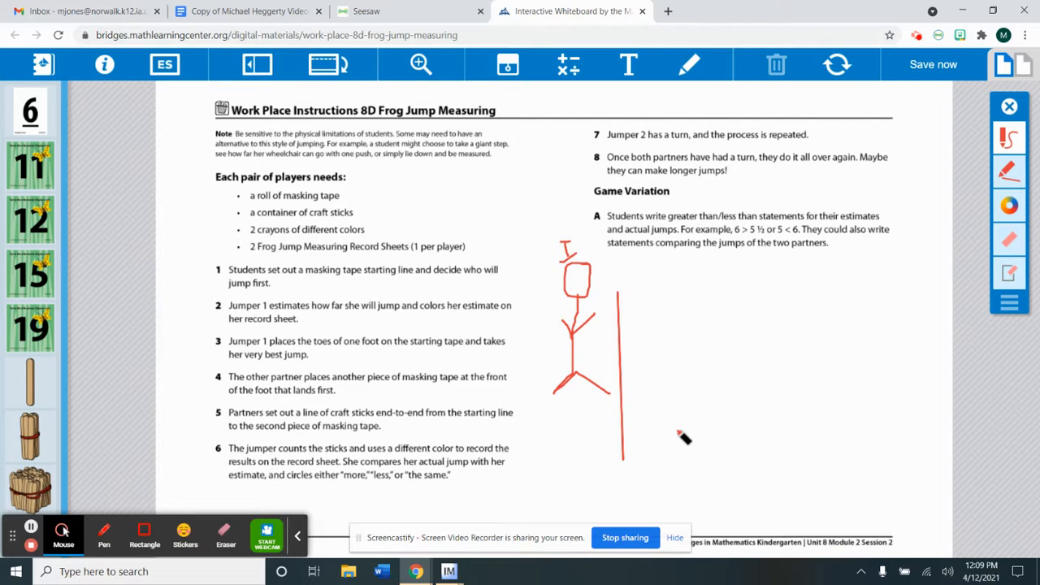
mouse_move(696, 463)
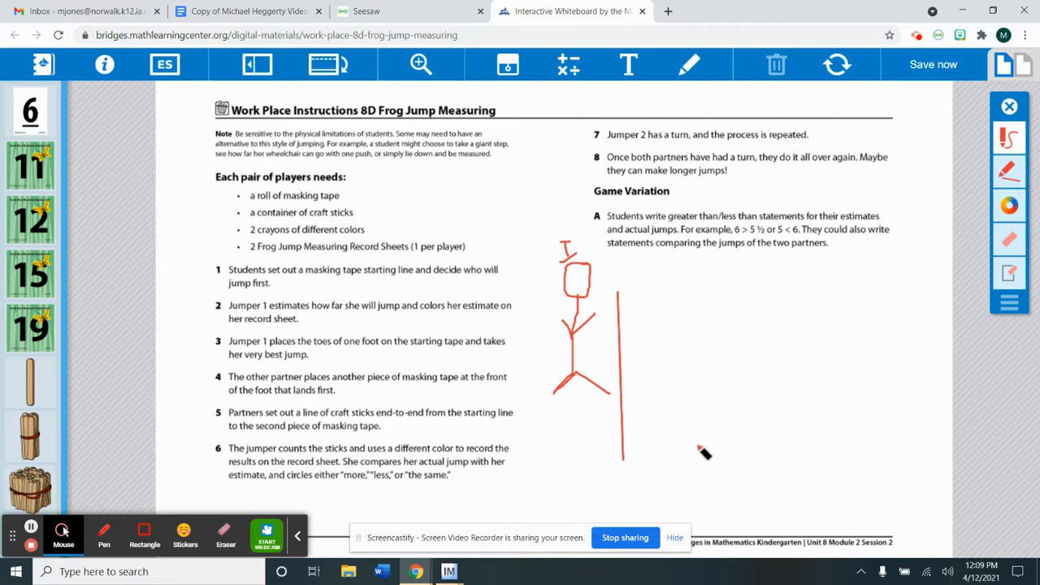
mouse_move(680, 416)
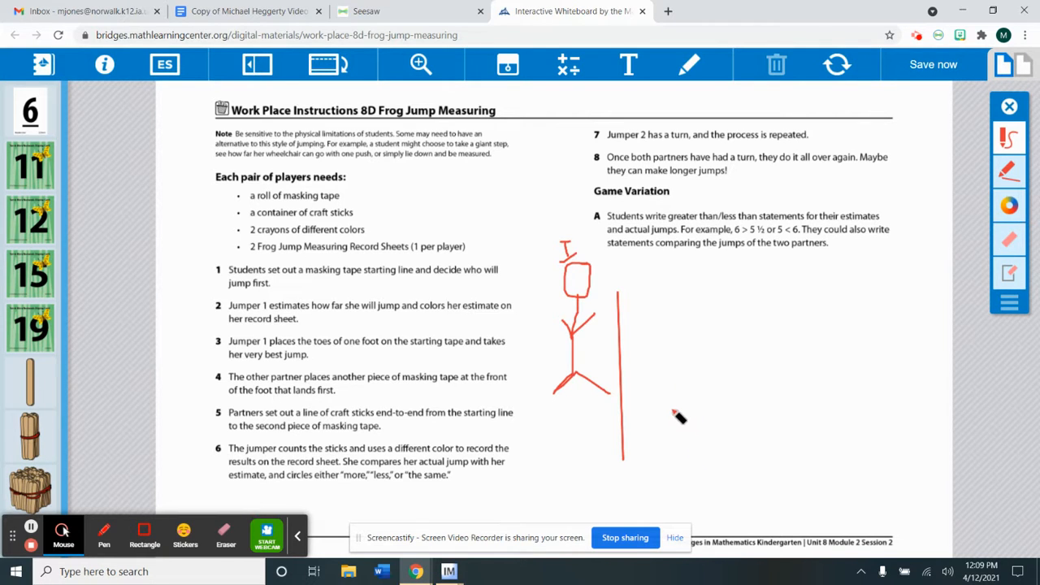
mouse_move(1010, 107)
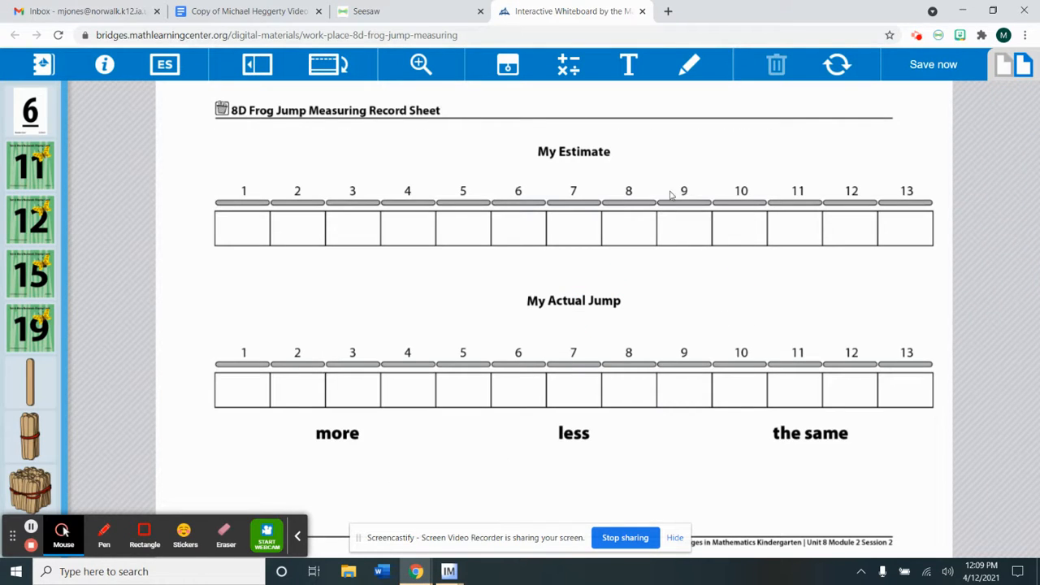
mouse_move(727, 320)
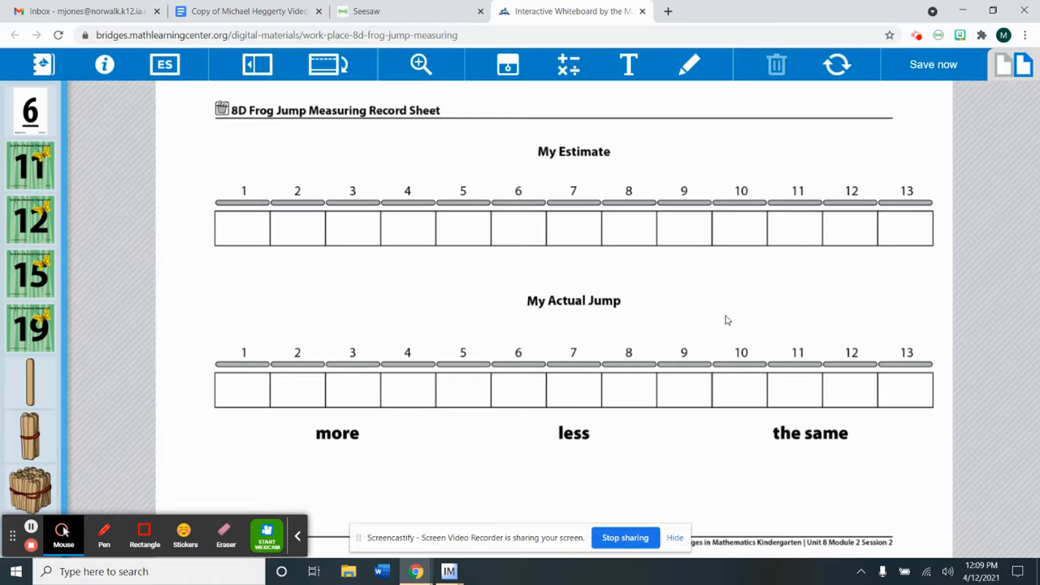
mouse_move(598, 298)
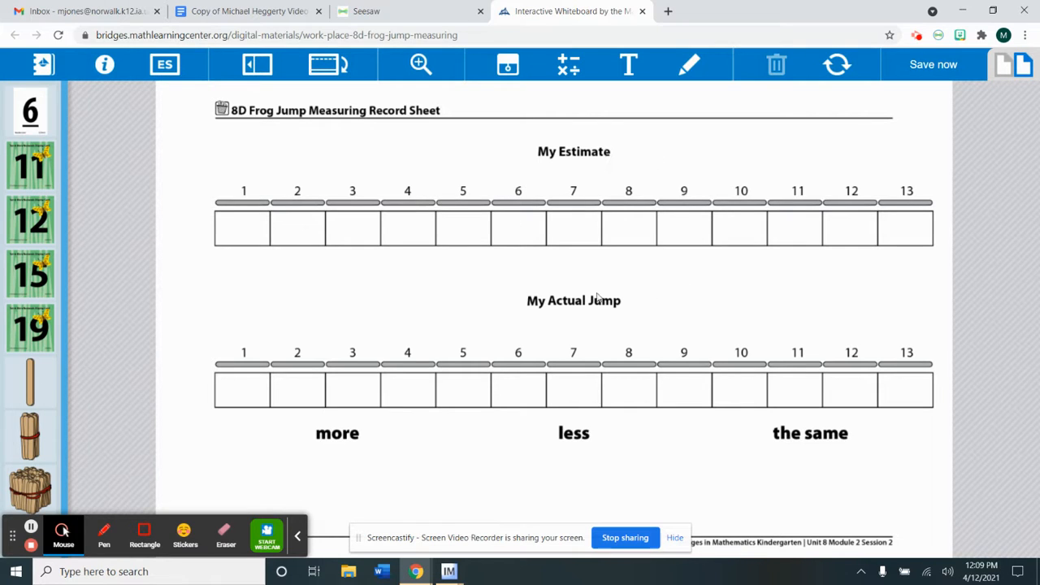
mouse_move(572, 396)
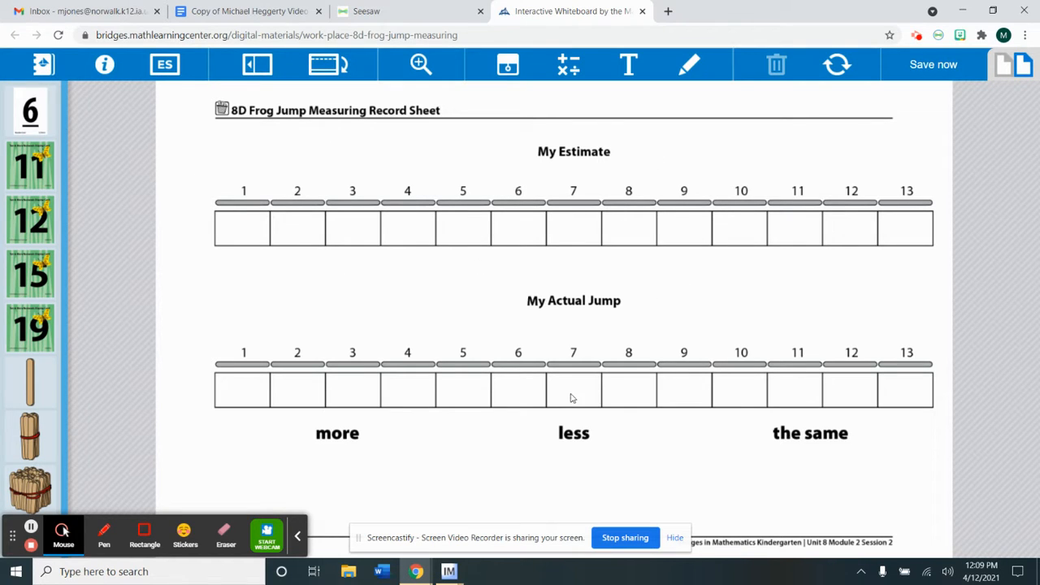
mouse_move(398, 325)
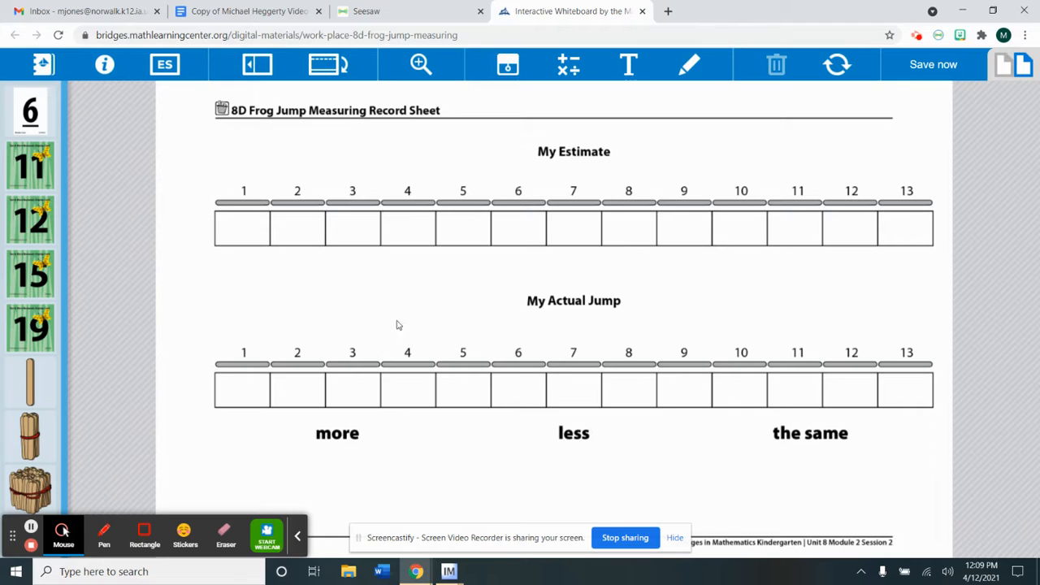
mouse_move(601, 226)
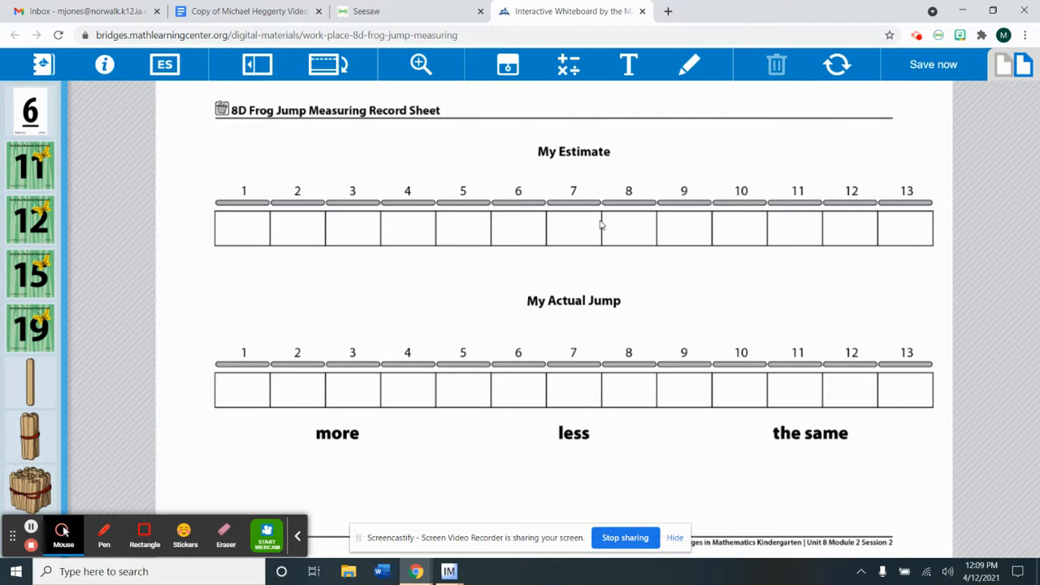
mouse_move(433, 286)
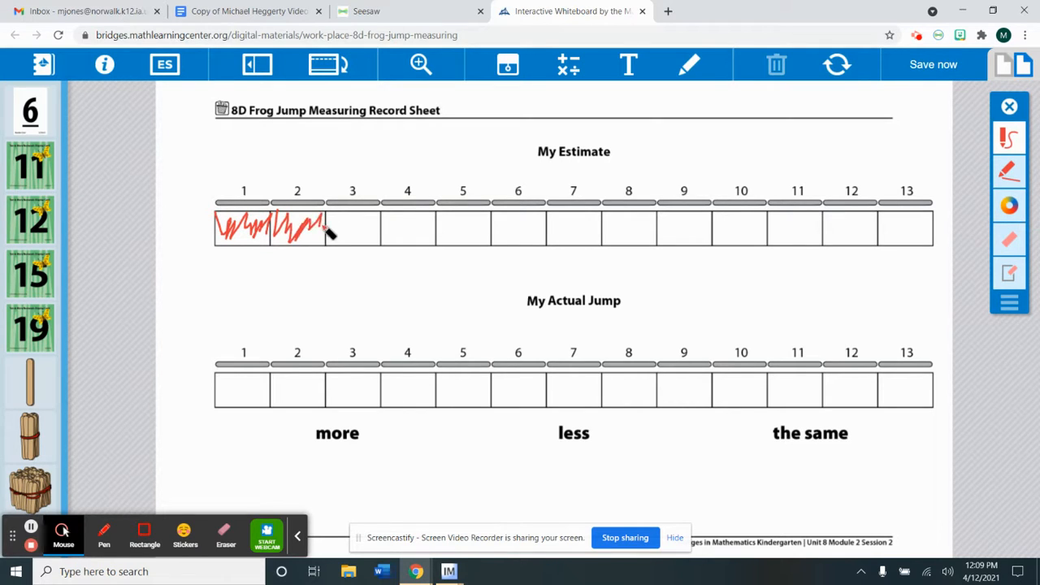
- Colour estimate box 3 and the next estimate box red on the record sheet
drag(325, 231, 374, 227)
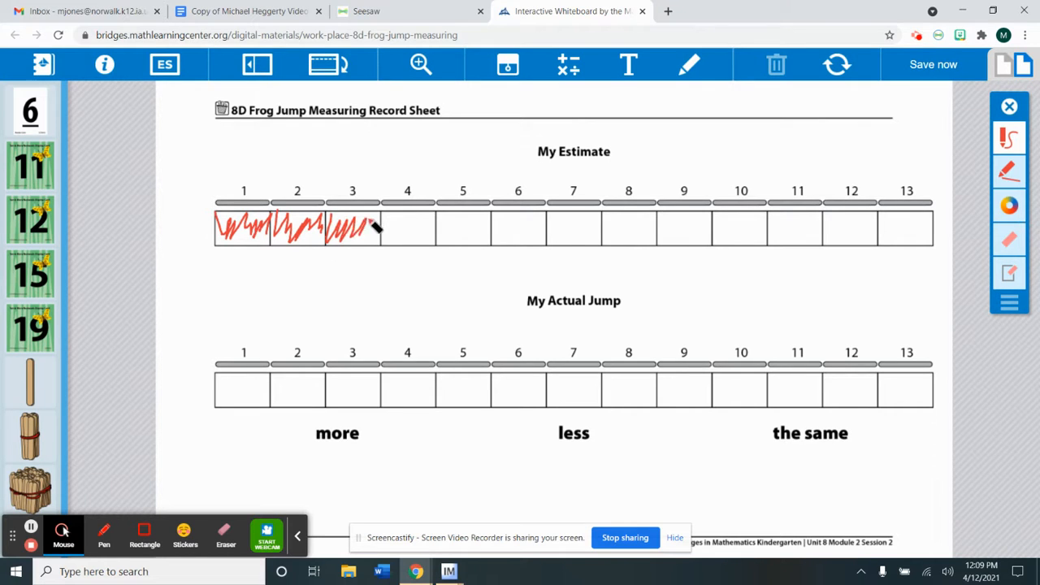
drag(371, 227, 382, 252)
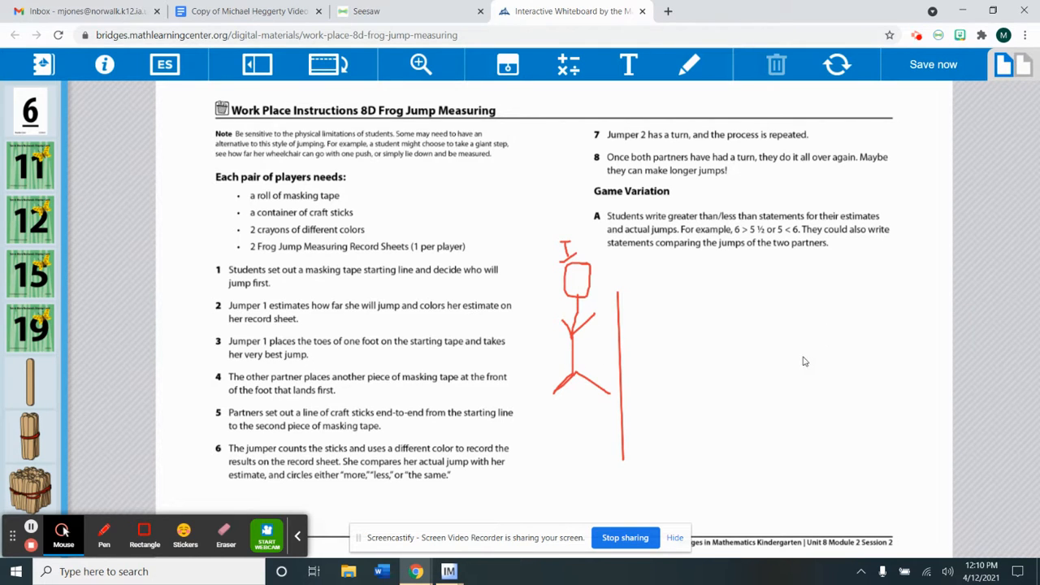
- Choose the red pen and draw the second jumper's head and body right of the line
click(689, 65)
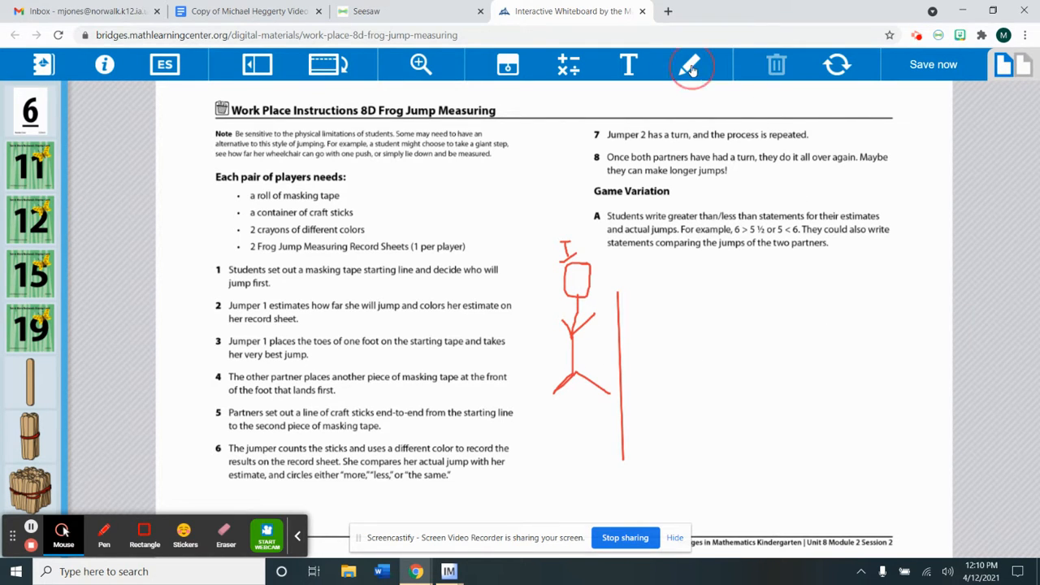
click(689, 65)
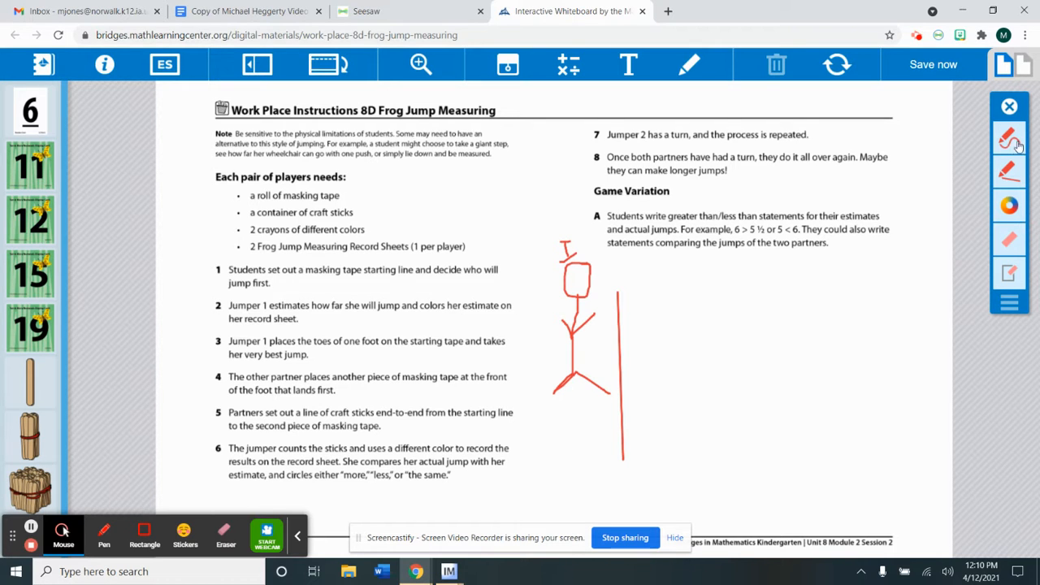
click(1008, 138)
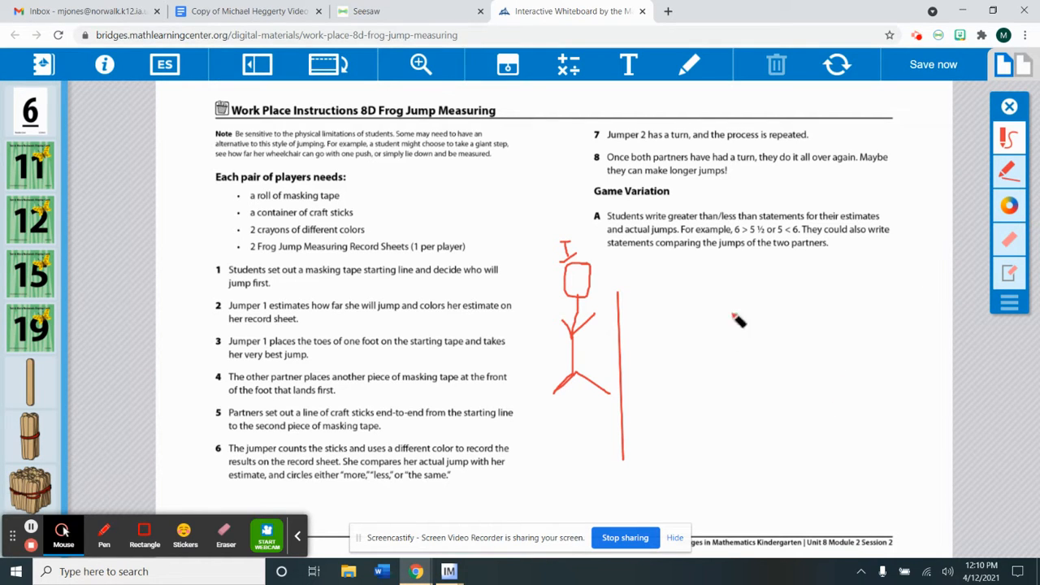
mouse_move(822, 265)
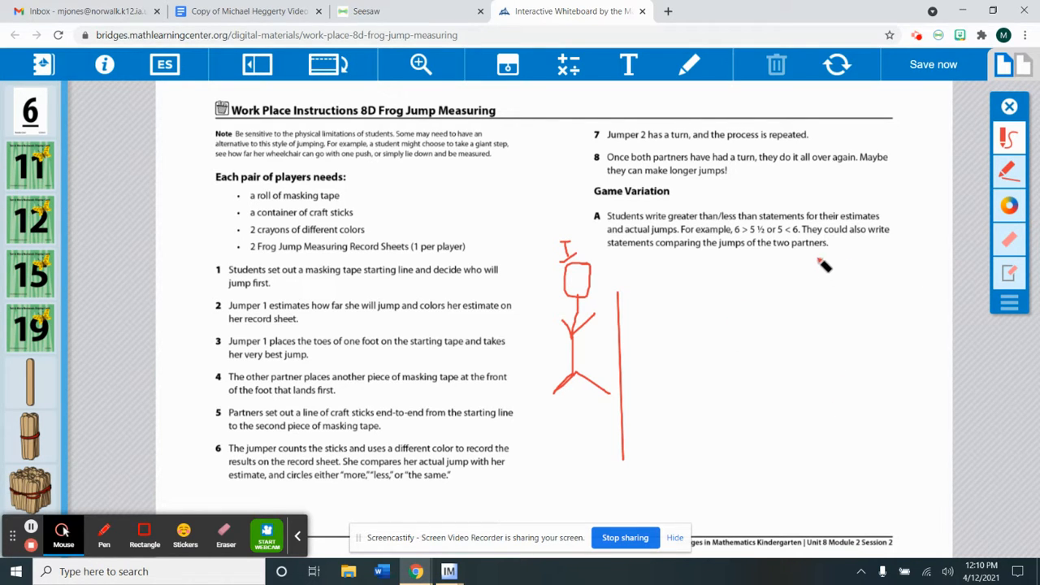
drag(789, 269, 820, 284)
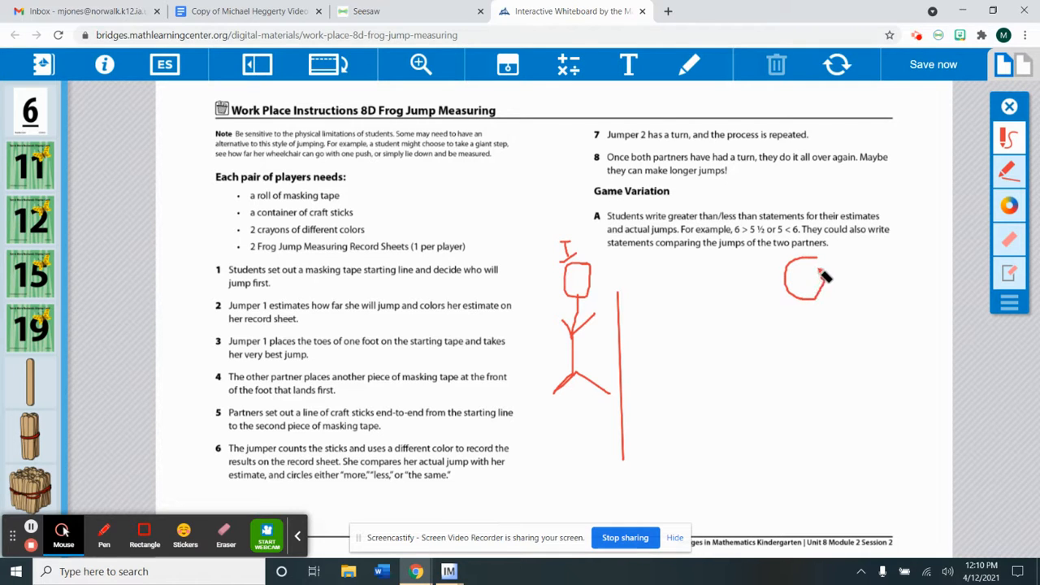
drag(804, 293, 809, 345)
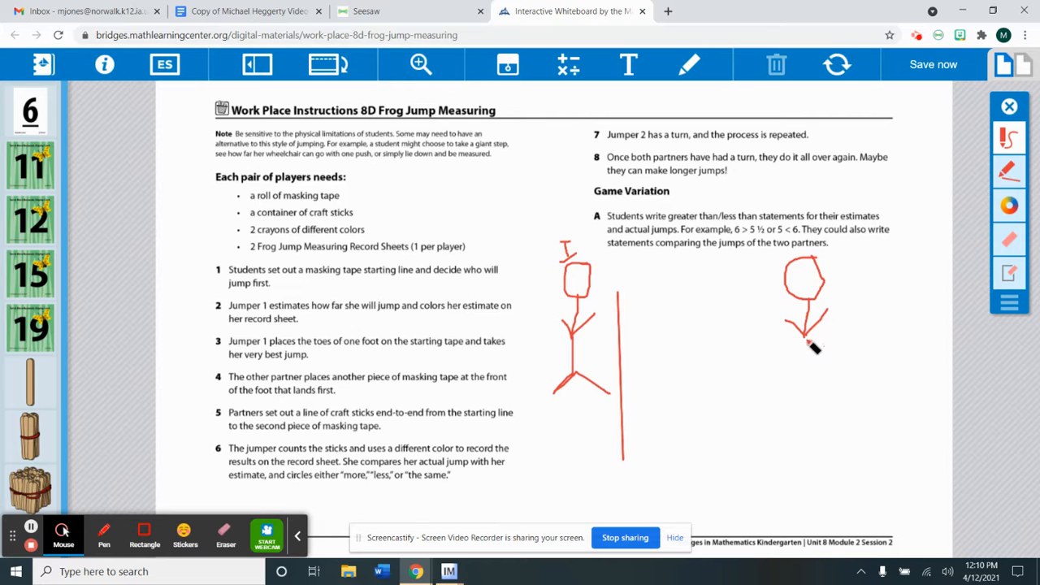
- Add the second jumper's arms and legs and draw its vertical landing line
drag(805, 333, 837, 410)
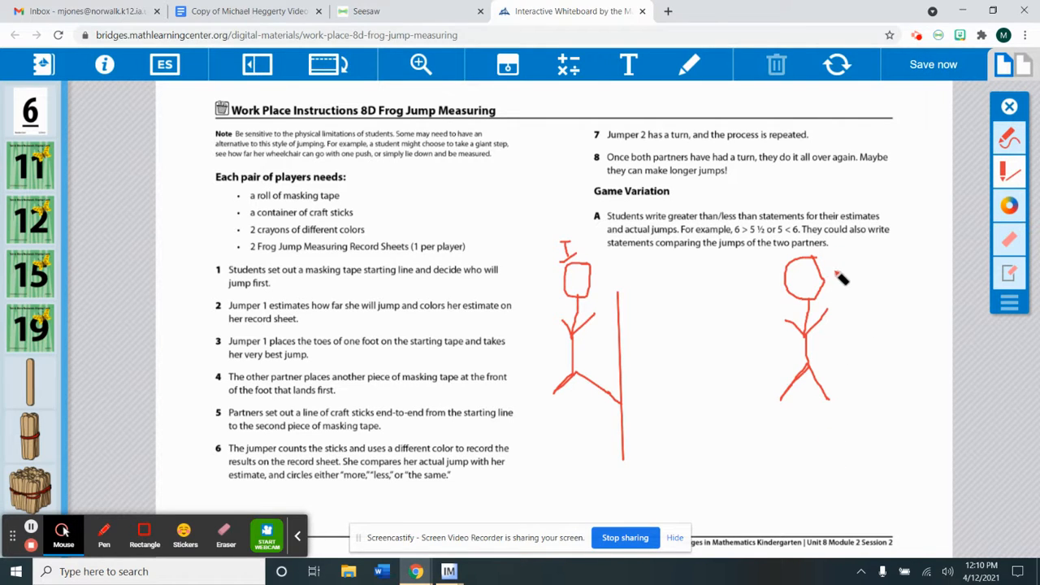
drag(829, 293, 837, 333)
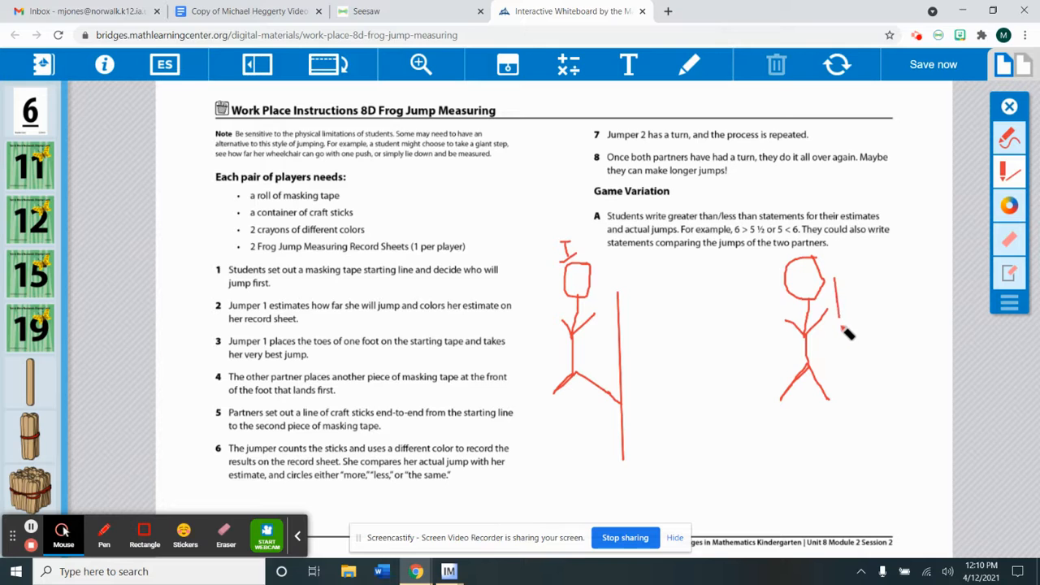
drag(832, 292, 842, 458)
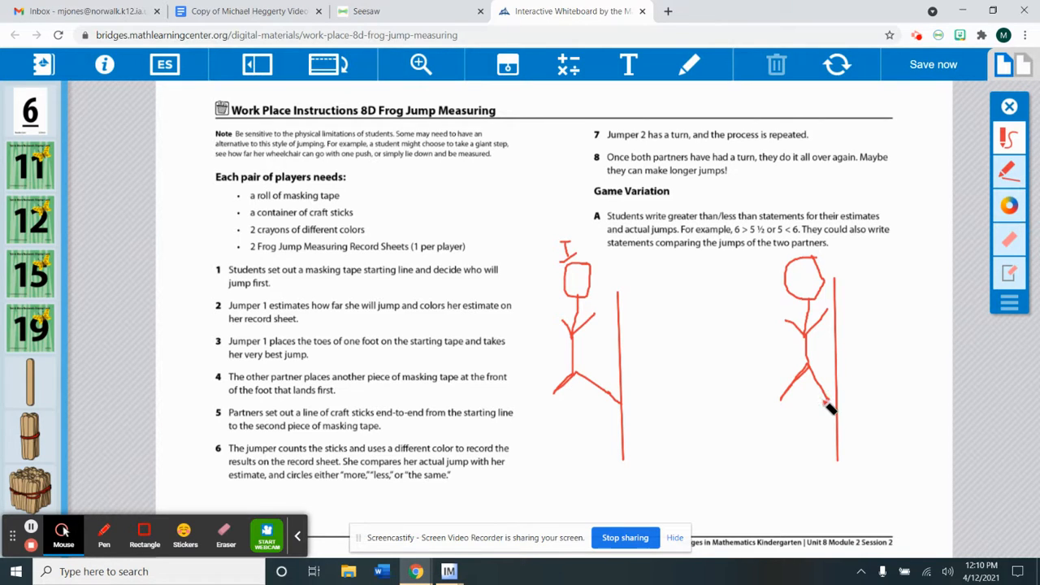
mouse_move(918, 302)
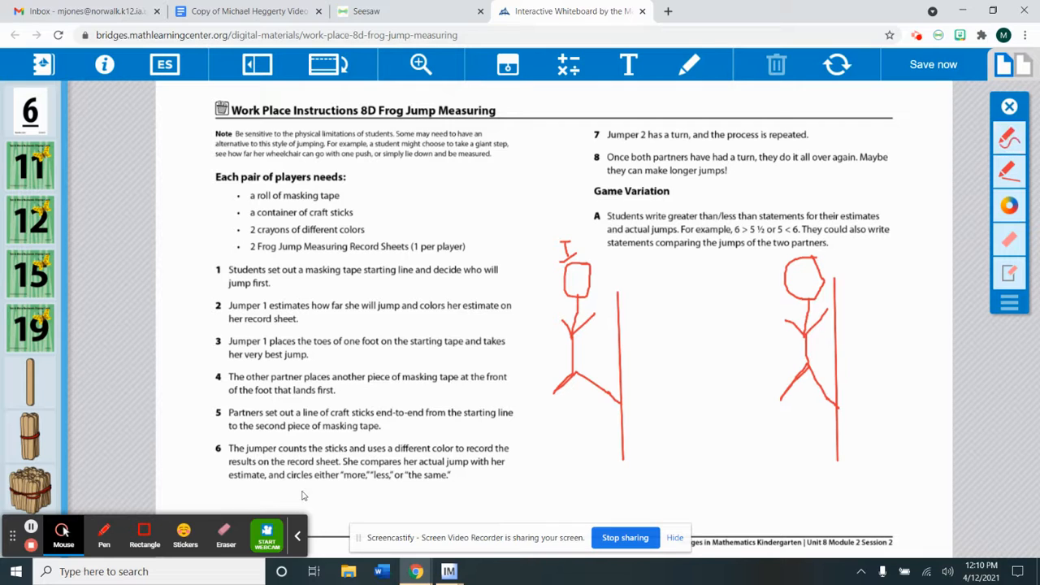
mouse_move(218, 390)
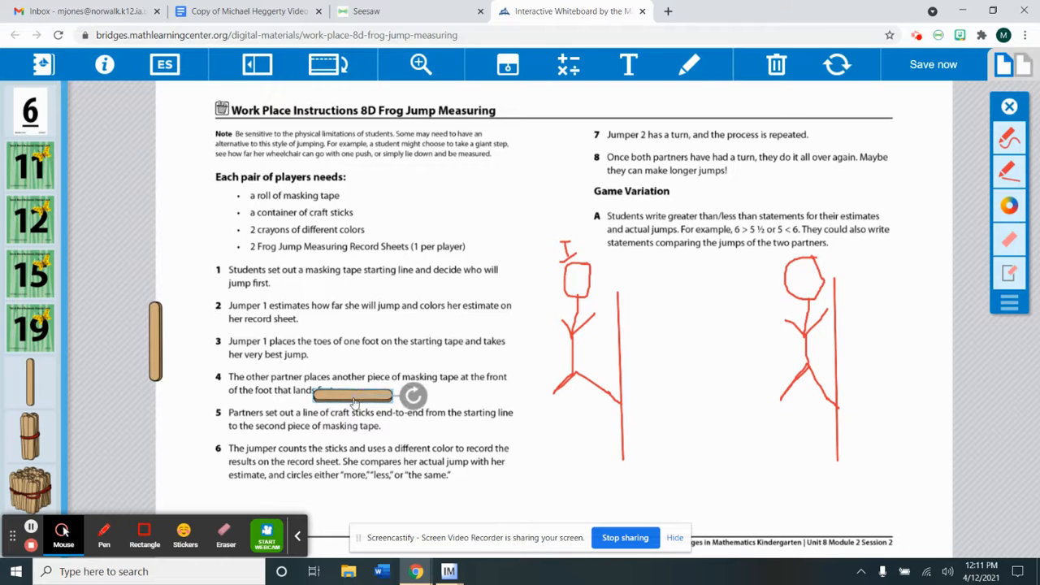
- Place craft sticks end to end from the starting line toward the second jumper
drag(355, 397, 660, 367)
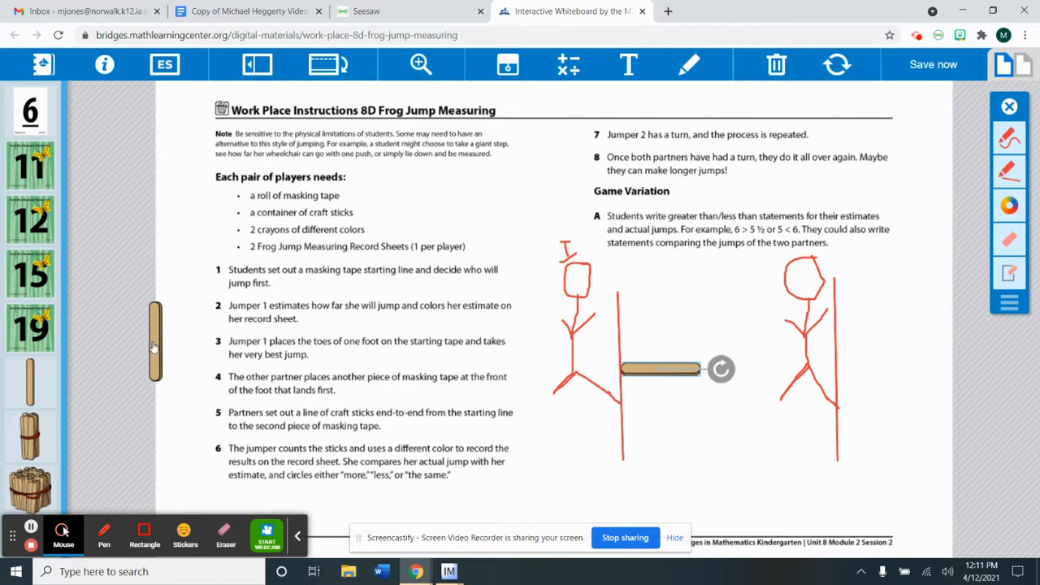
drag(154, 342, 154, 341)
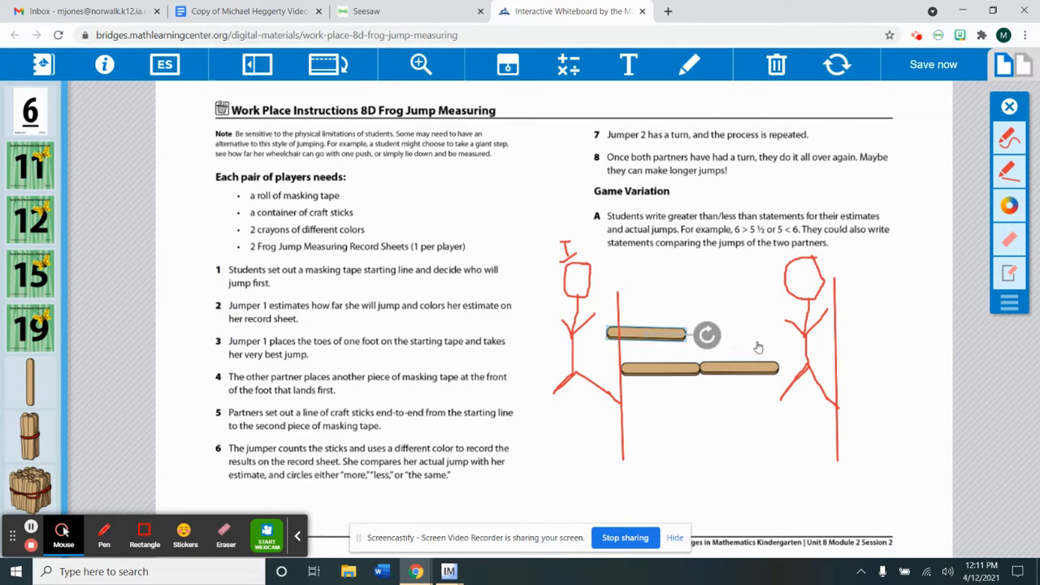
drag(647, 333, 813, 369)
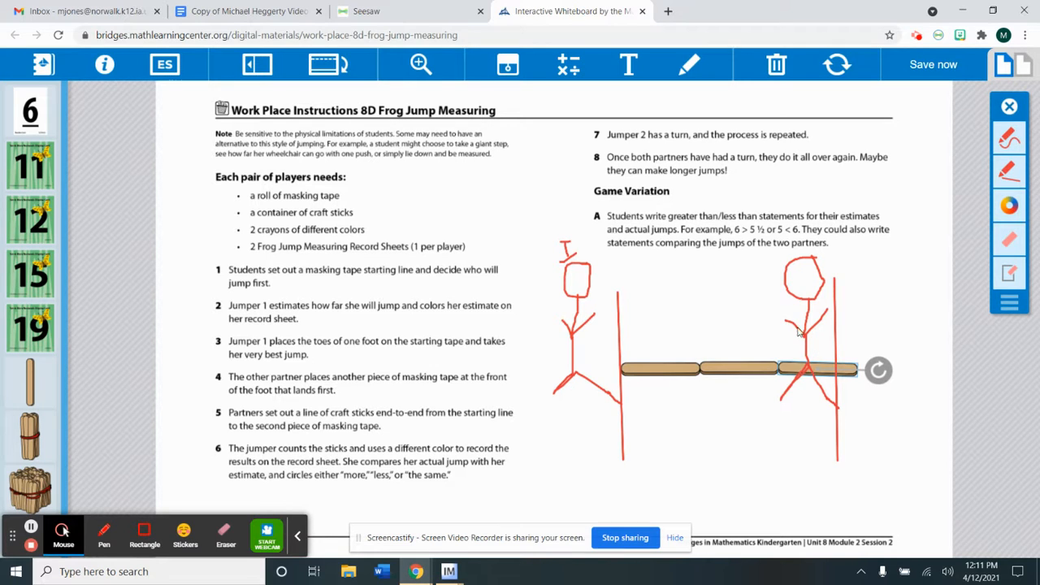
mouse_move(923, 229)
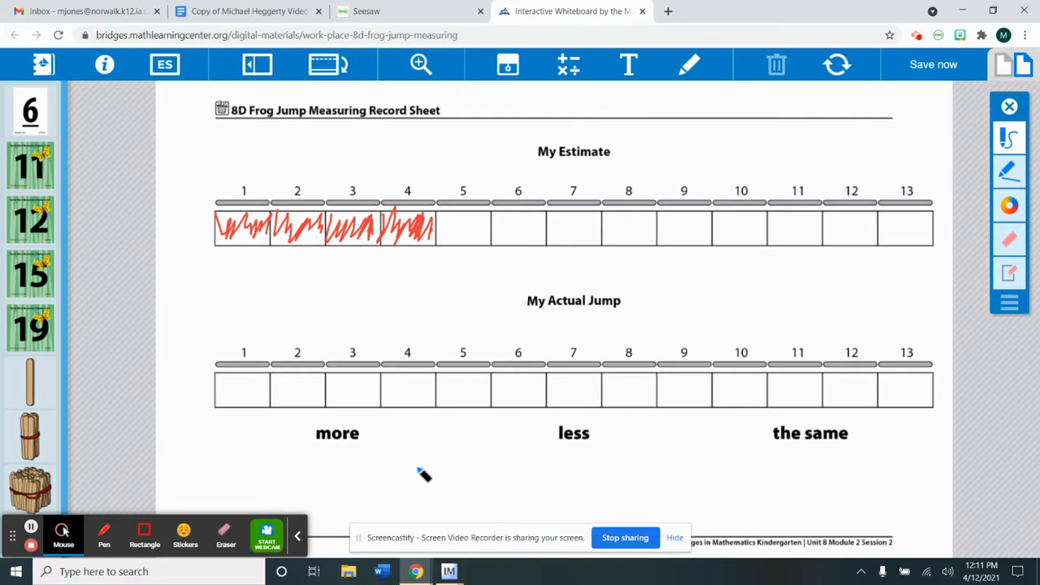
mouse_move(228, 398)
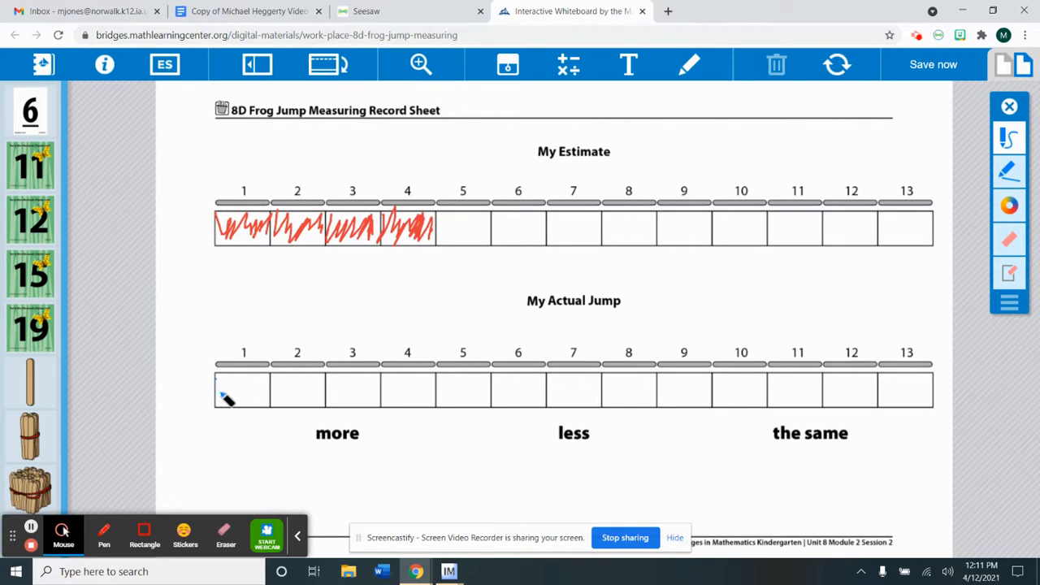
- Colour My Actual Jump box 1 blue on the record sheet
drag(218, 395, 273, 382)
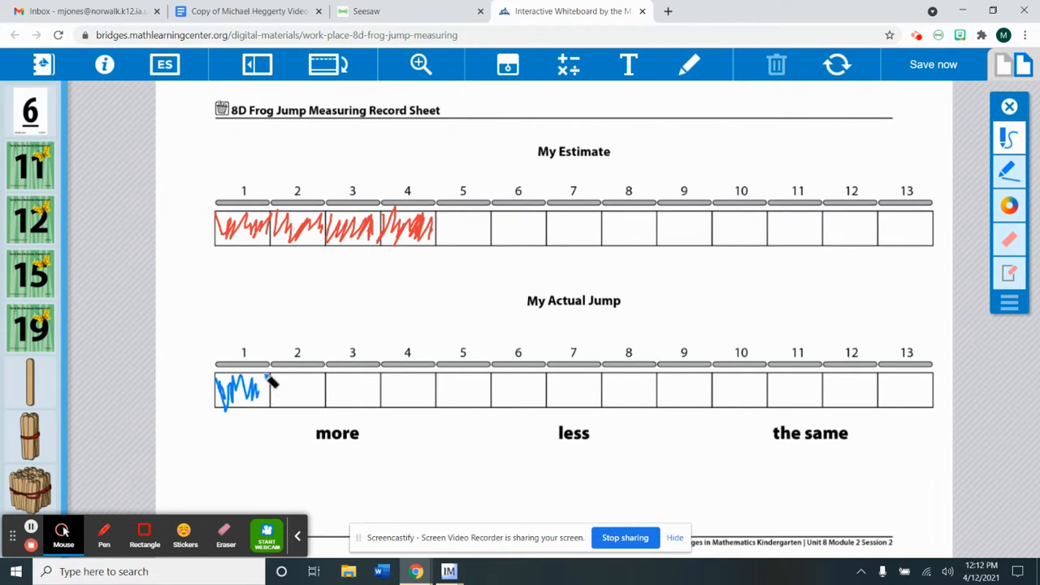
drag(276, 387, 312, 398)
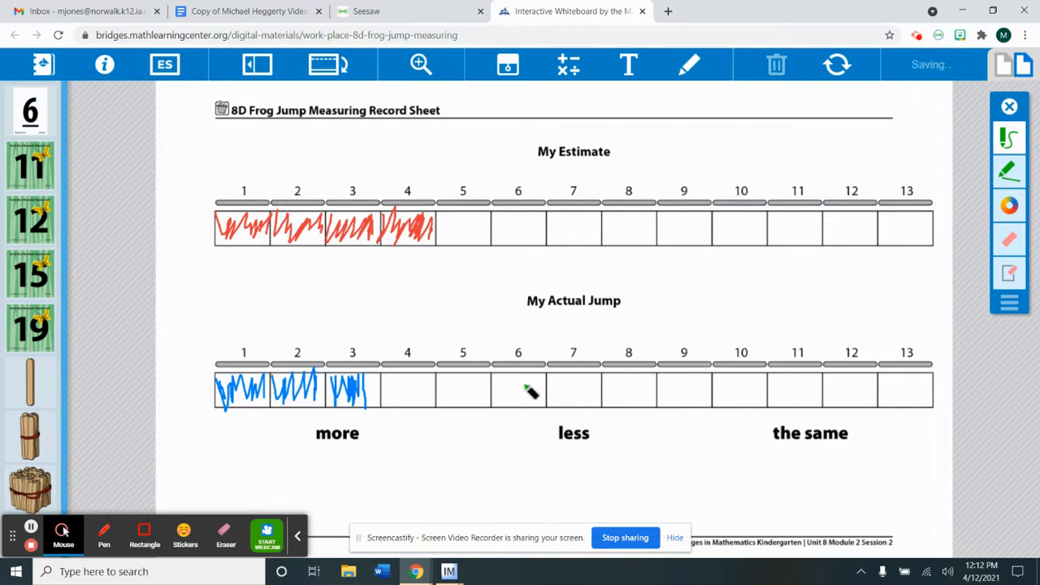
mouse_move(822, 452)
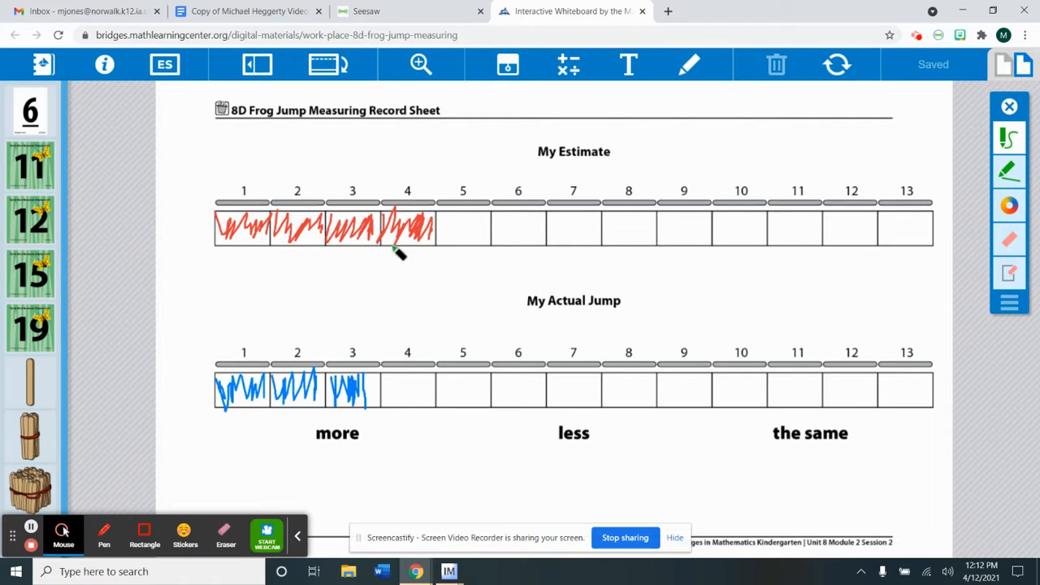
mouse_move(329, 398)
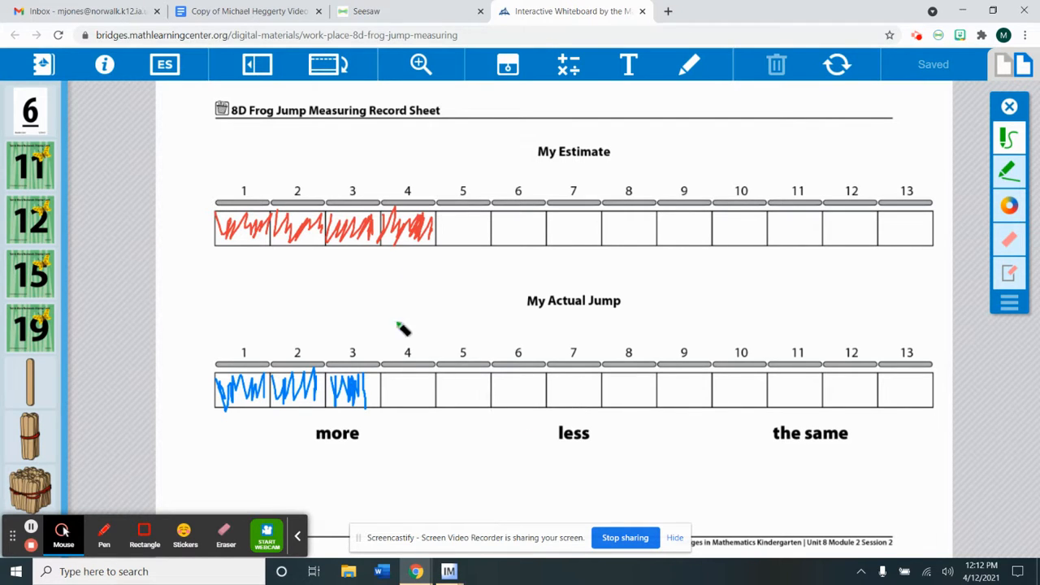
mouse_move(377, 406)
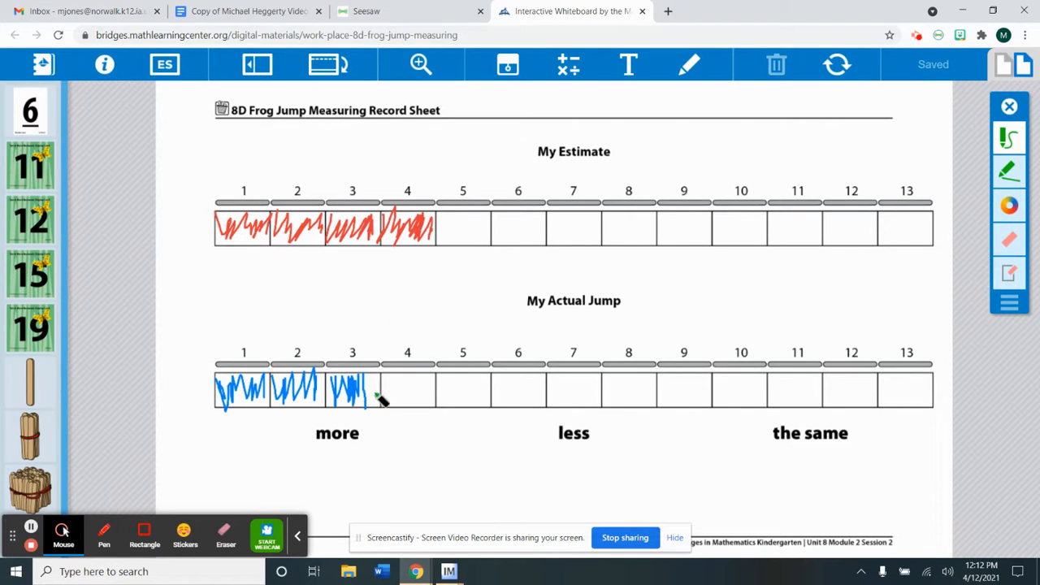
mouse_move(416, 325)
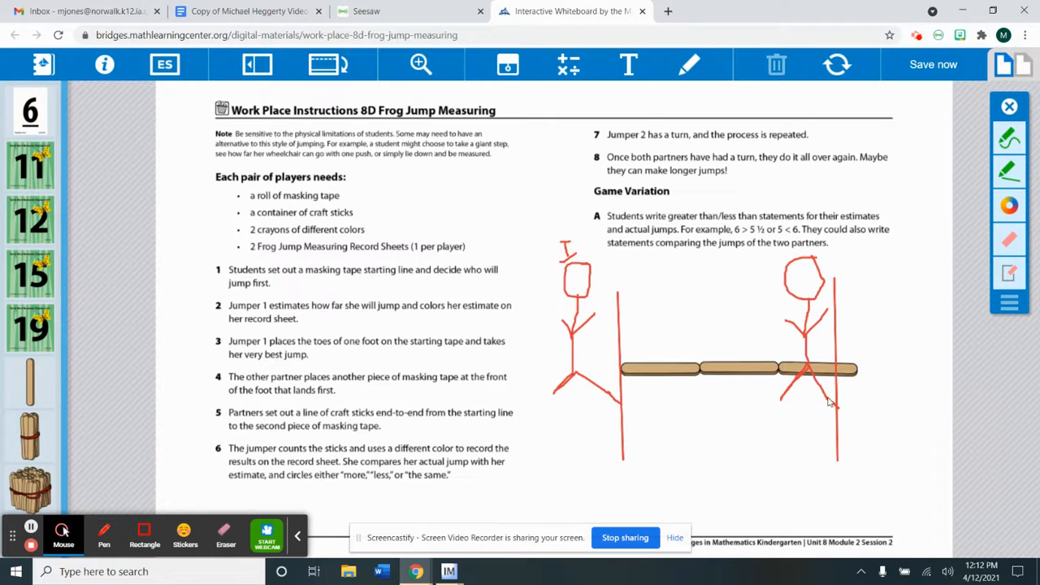
- Clear all work from the instructions page and choose the green pen
click(836, 65)
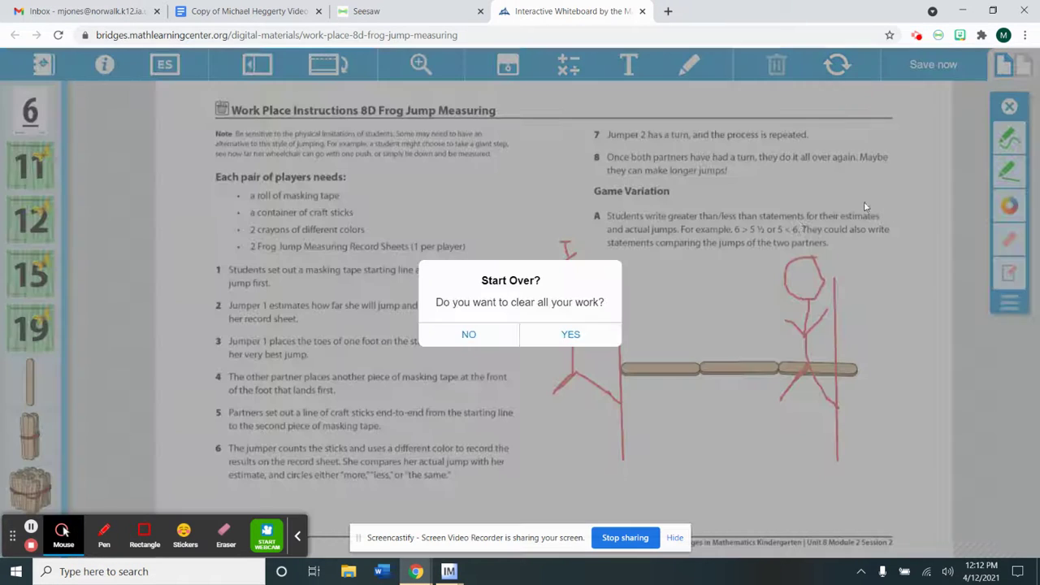
click(570, 335)
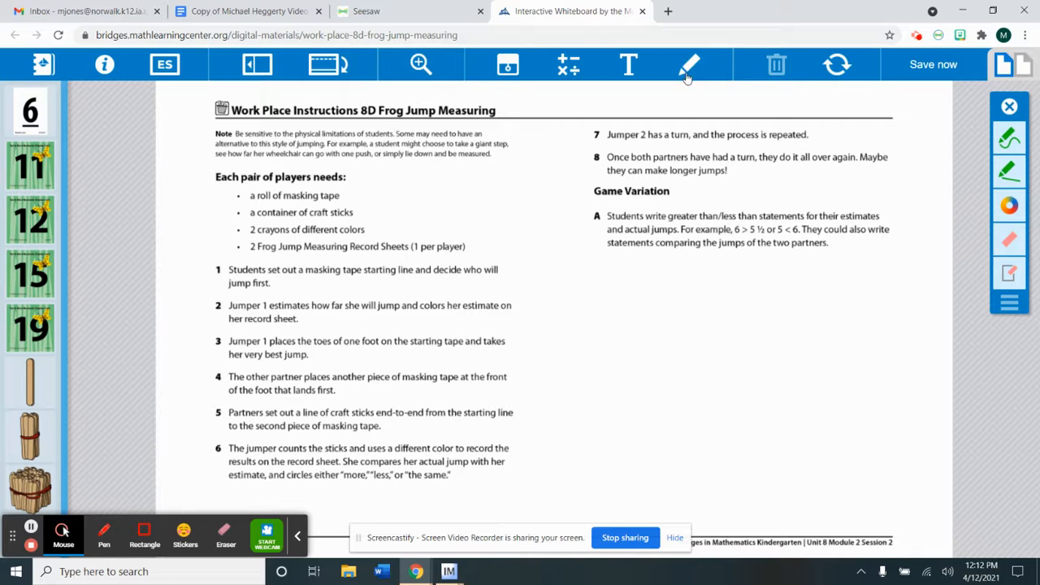
click(689, 66)
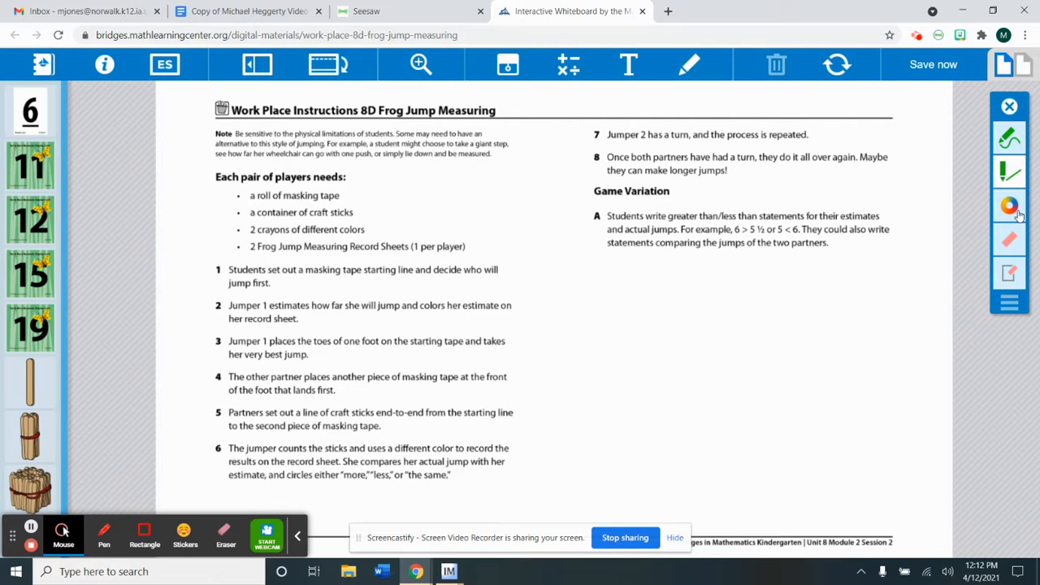
- Draw a green vertical starting line with a green stick figure and marks beside it
drag(599, 285, 598, 377)
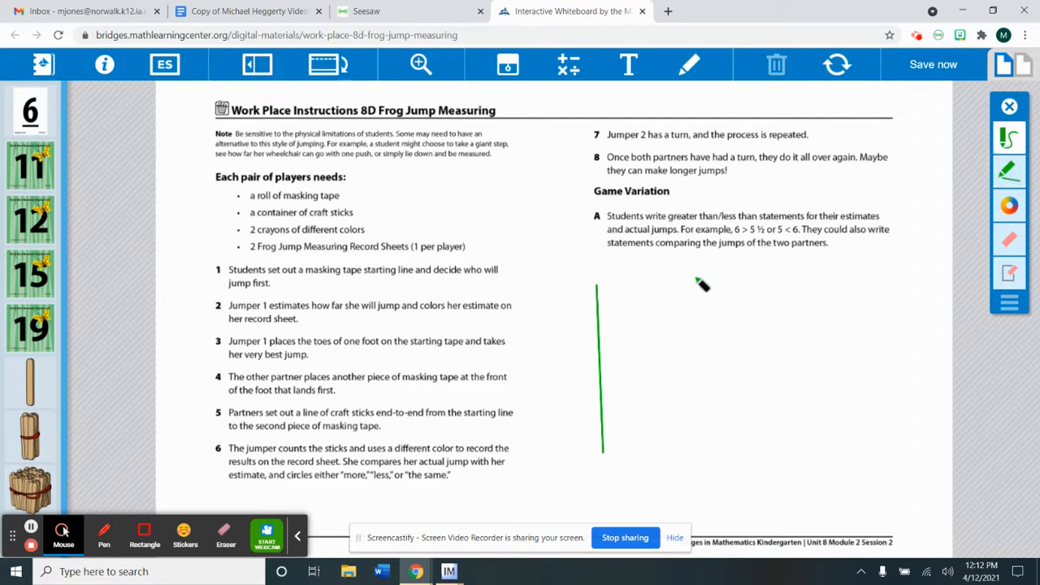
drag(545, 284, 569, 317)
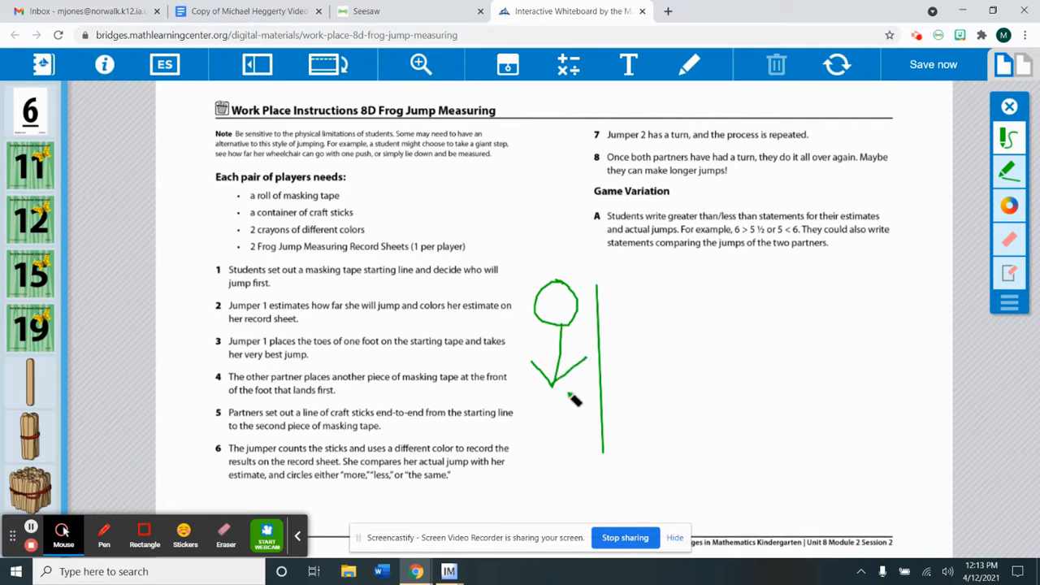
drag(569, 374, 598, 439)
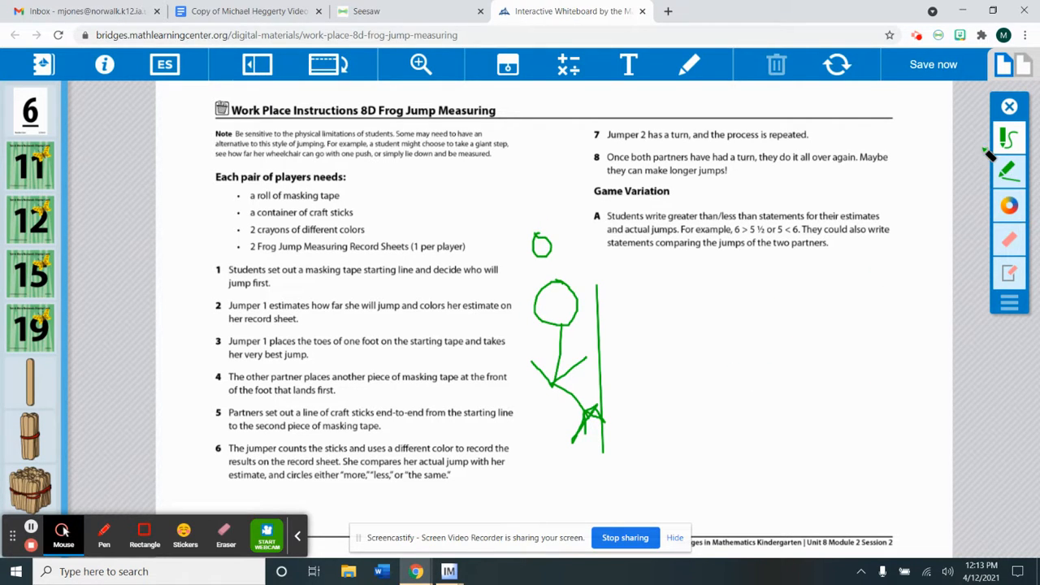
mouse_move(1011, 140)
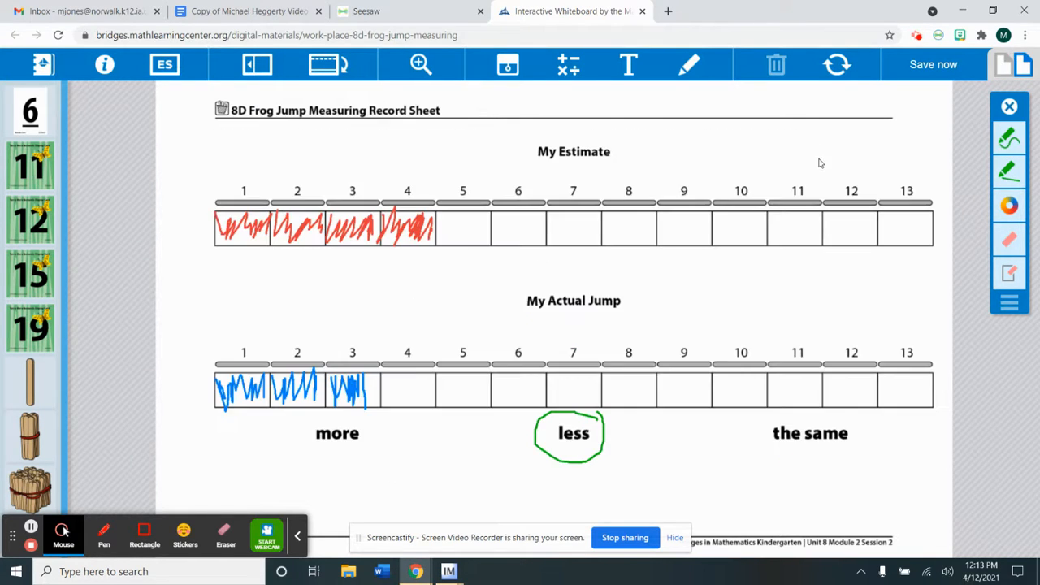
- Clear the record sheet, pick orange, and colour the first My Estimate boxes orange
click(837, 65)
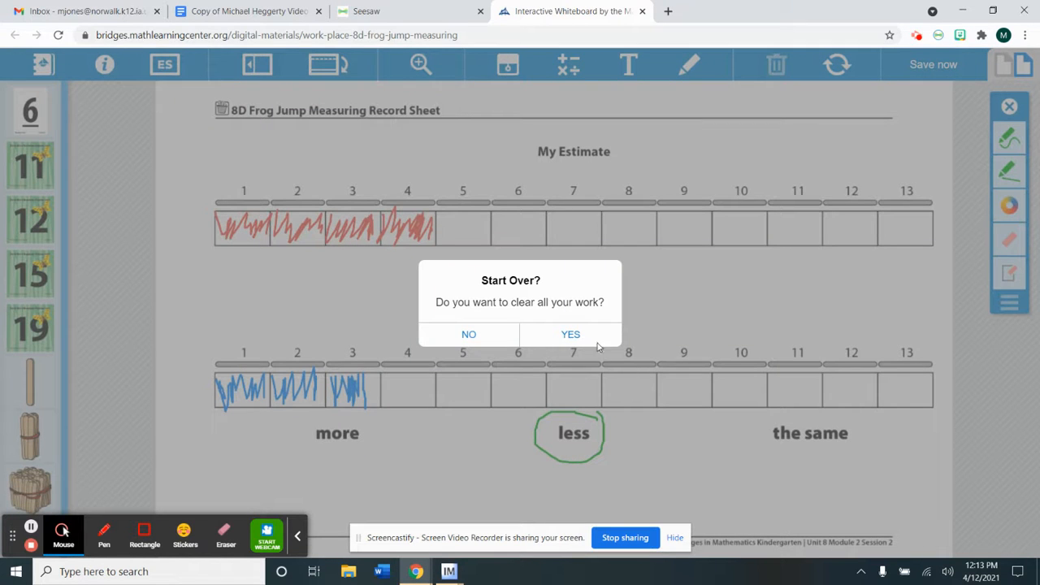
click(569, 335)
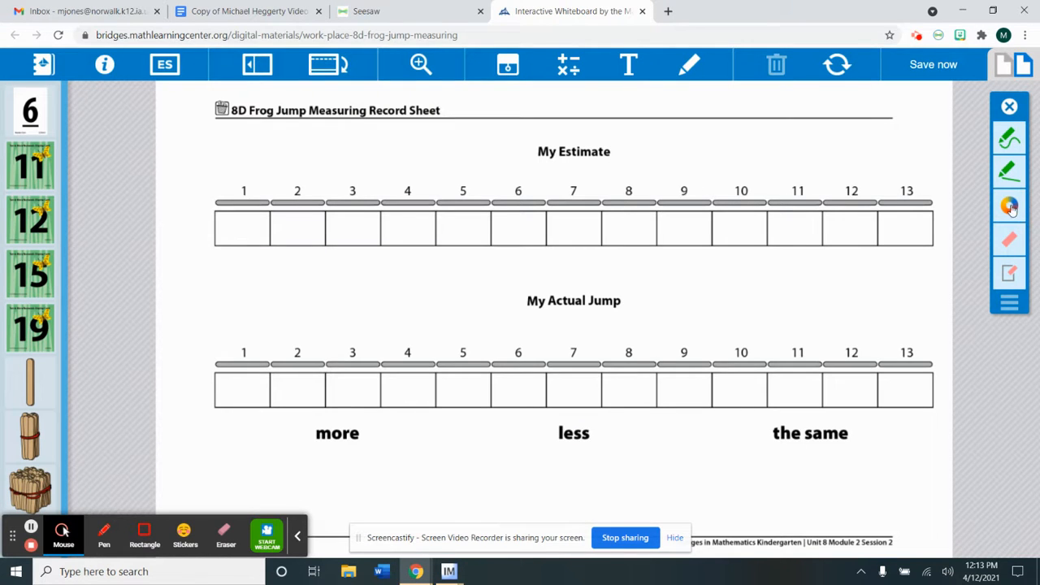
click(1007, 208)
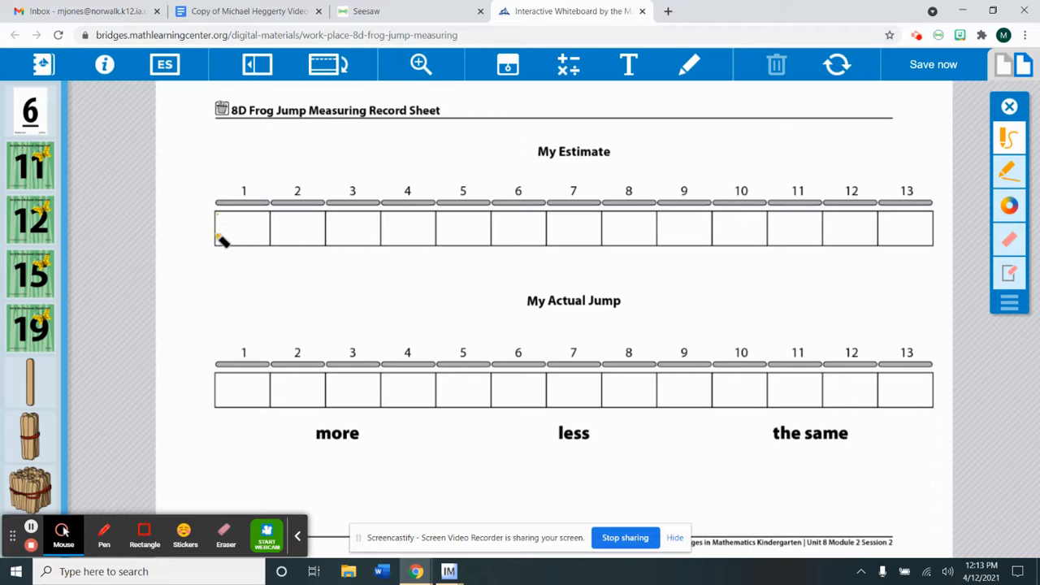
drag(219, 236, 268, 220)
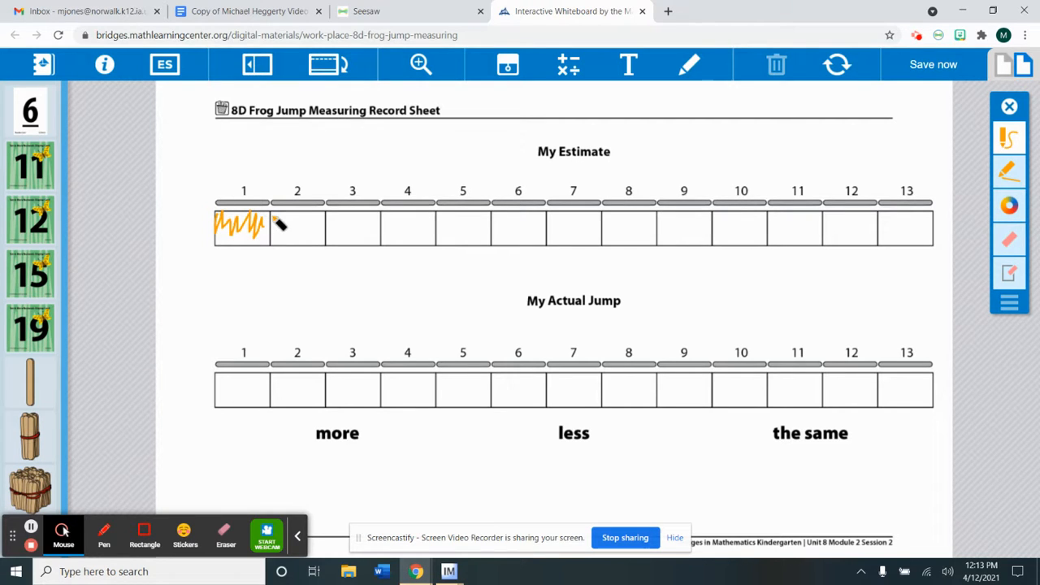
drag(277, 228, 322, 235)
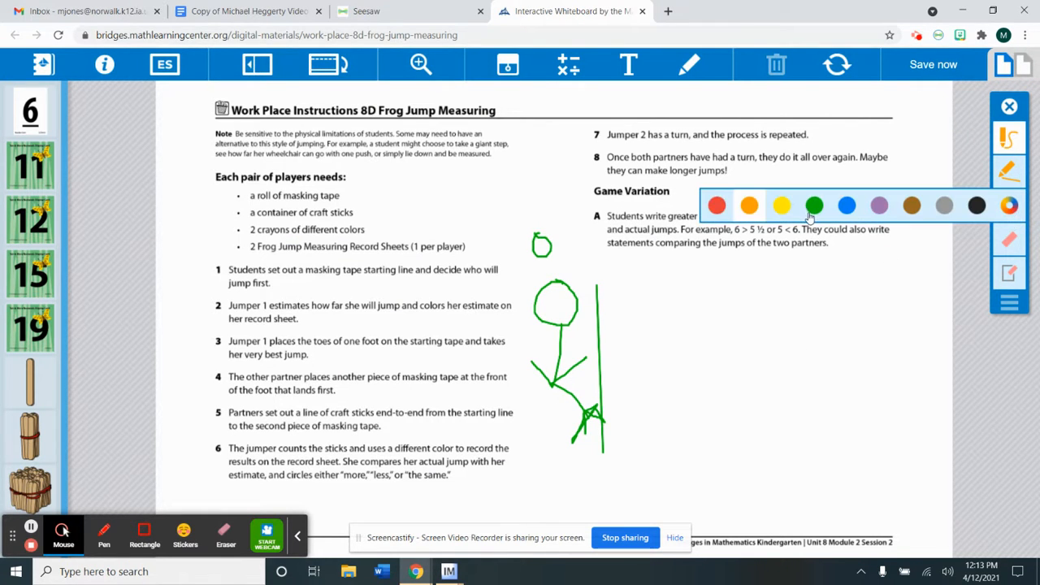
- Keep the green pen and draw a second stick figure on the right
click(812, 205)
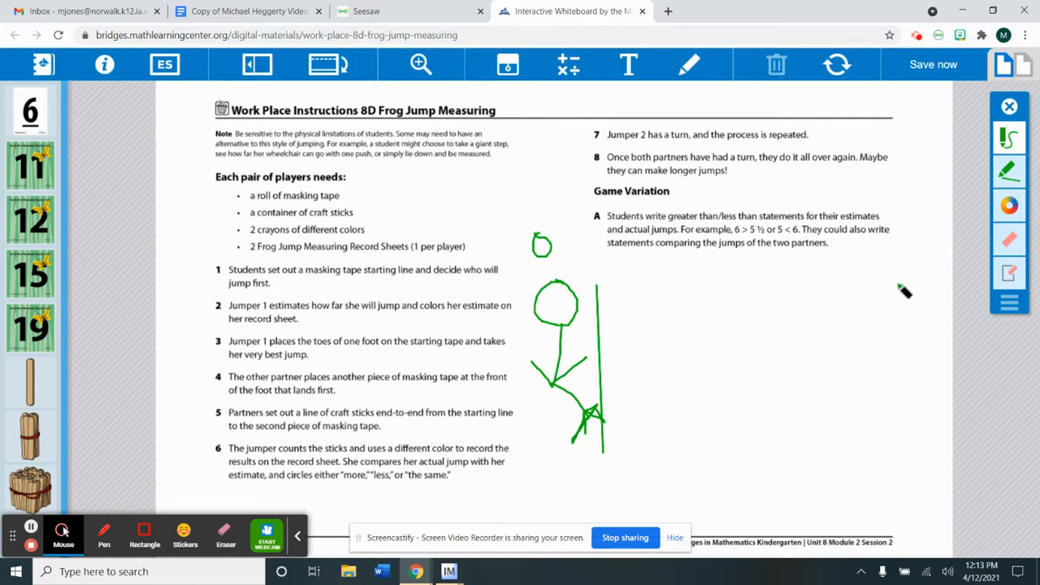
drag(881, 301, 910, 280)
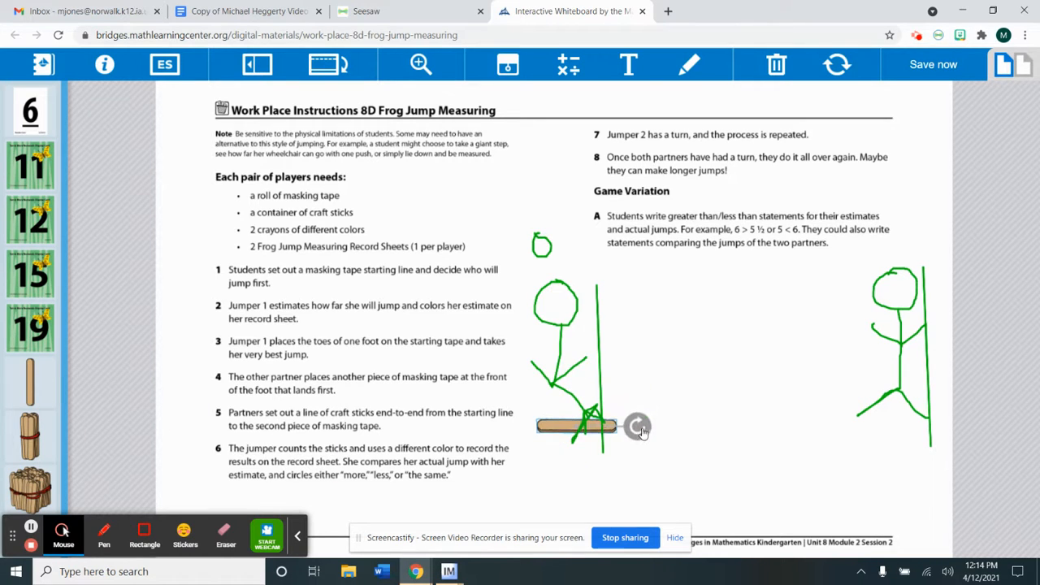
- Rotate a craft stick and position it flat between the two figures
drag(577, 425, 658, 412)
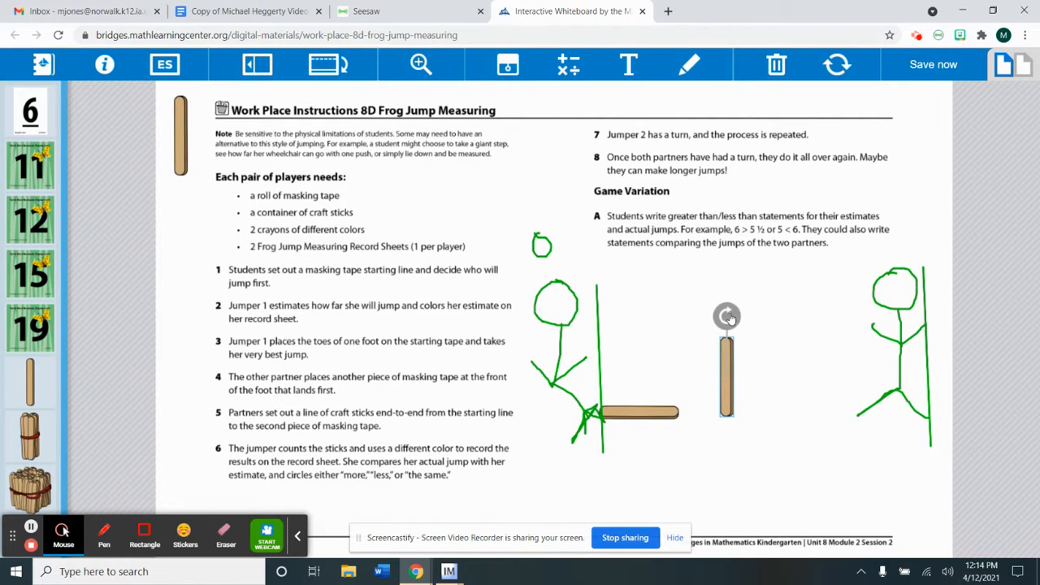
drag(728, 317, 787, 373)
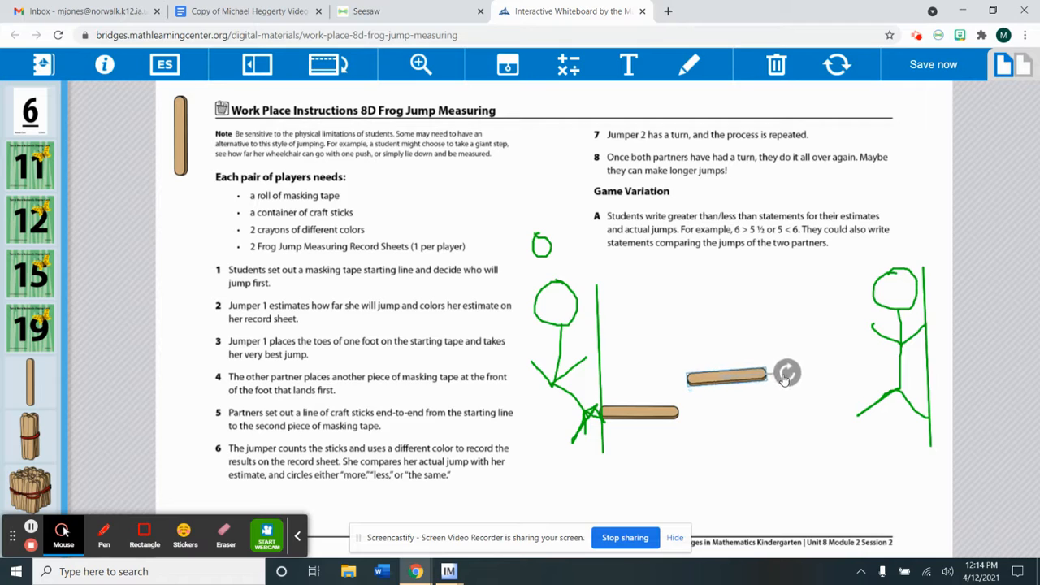
drag(725, 378, 719, 410)
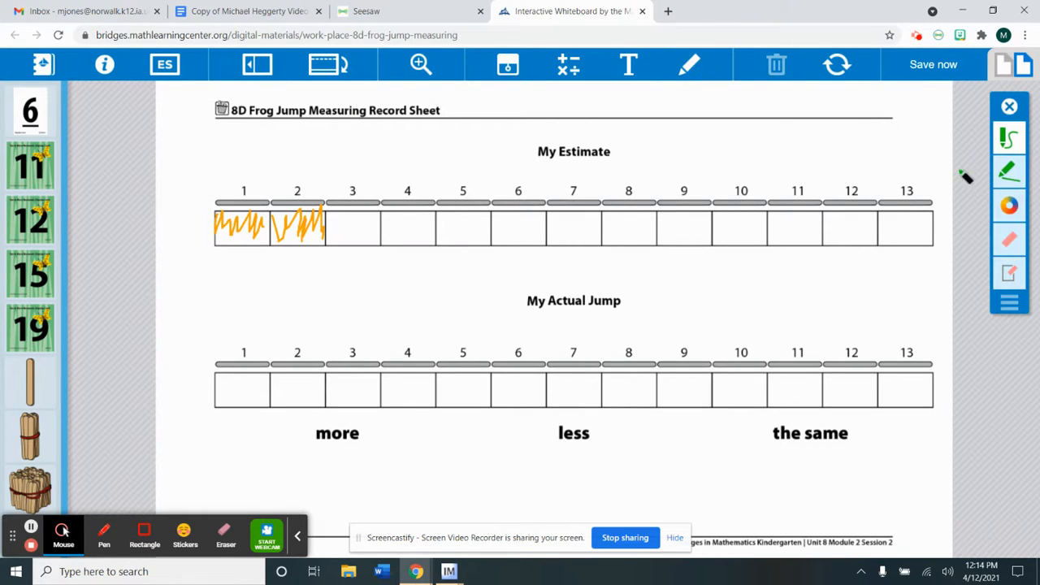
mouse_move(224, 410)
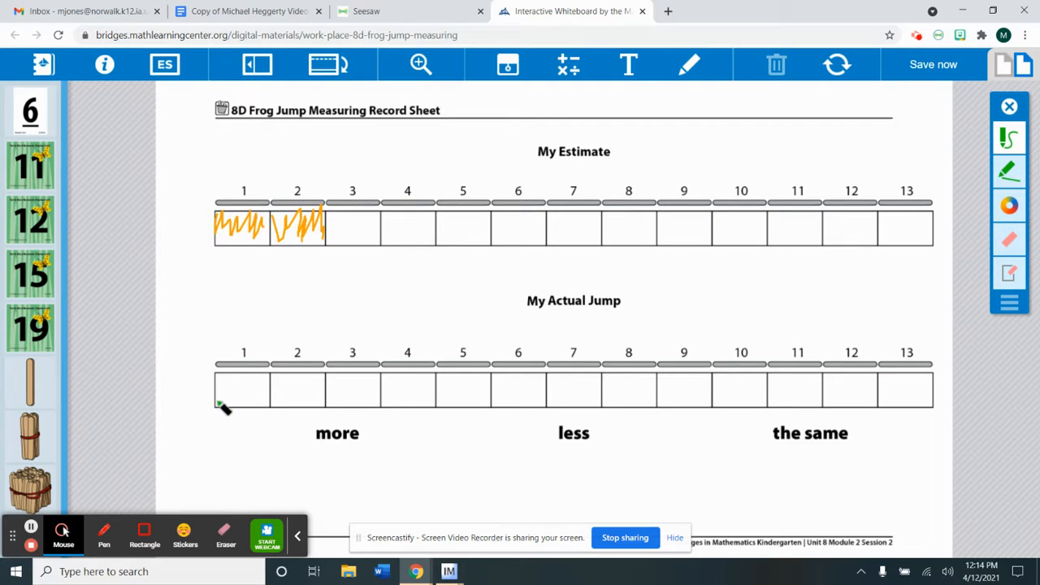
- Colour My Actual Jump boxes 1 to 4 green, then choose purple for marking
drag(219, 403, 252, 395)
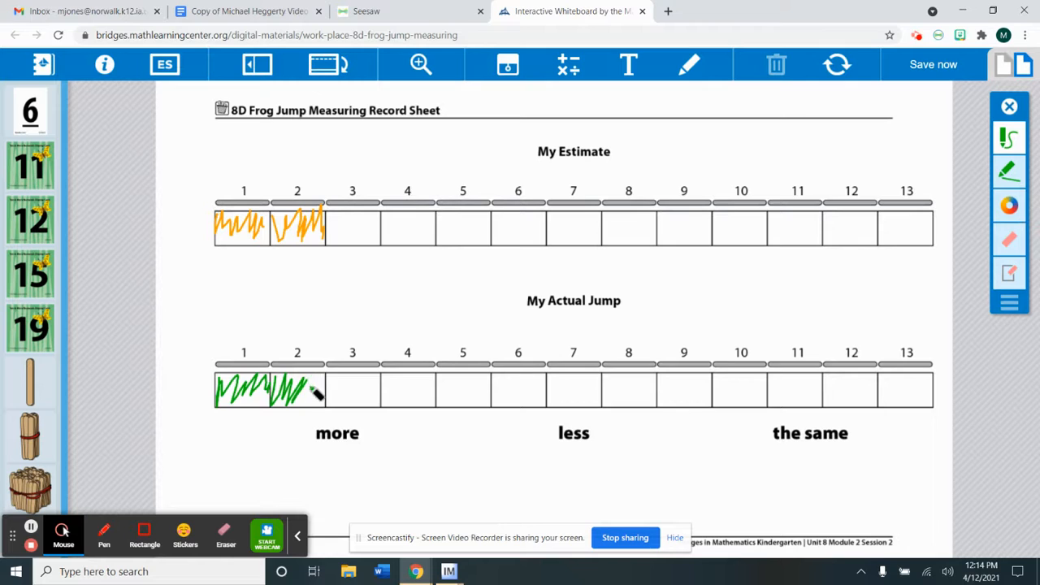
drag(322, 395, 366, 403)
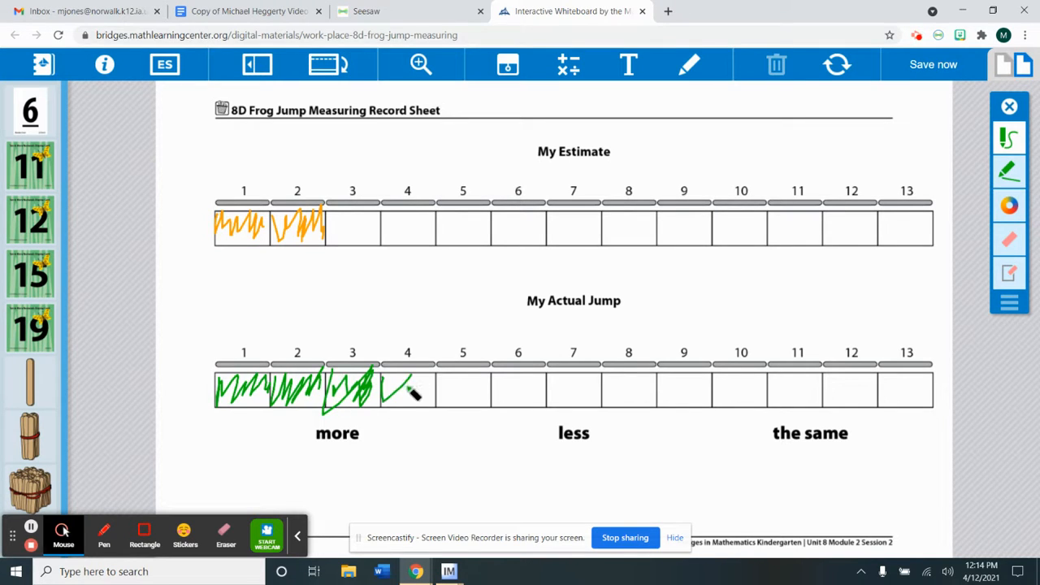
drag(382, 390, 436, 390)
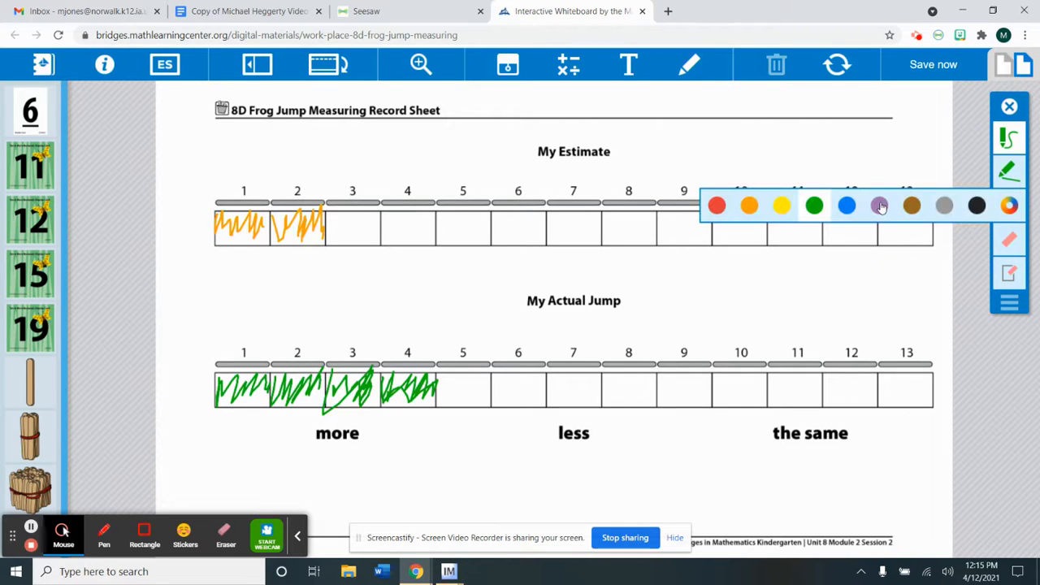
click(880, 205)
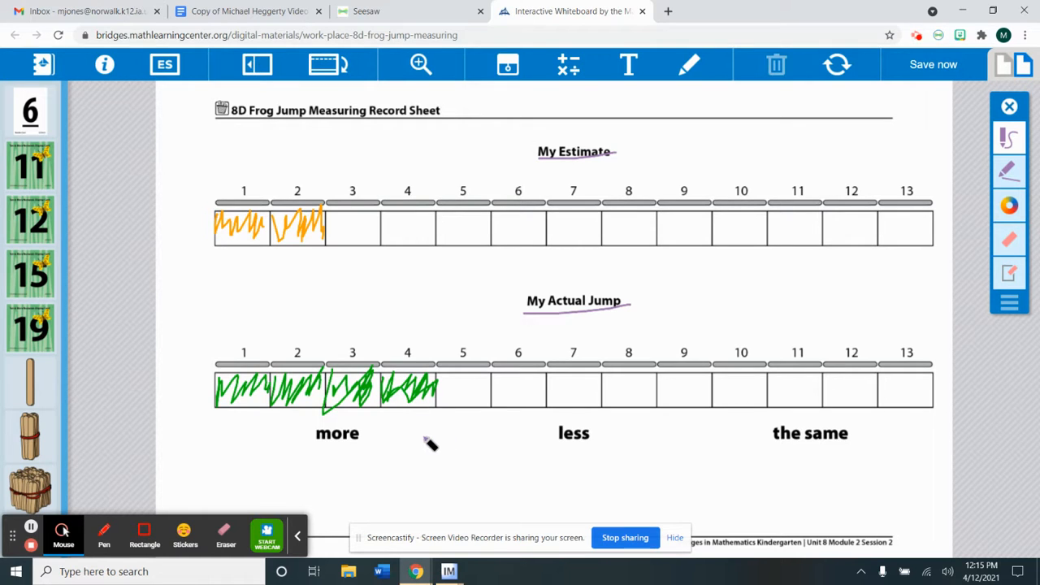
mouse_move(407, 448)
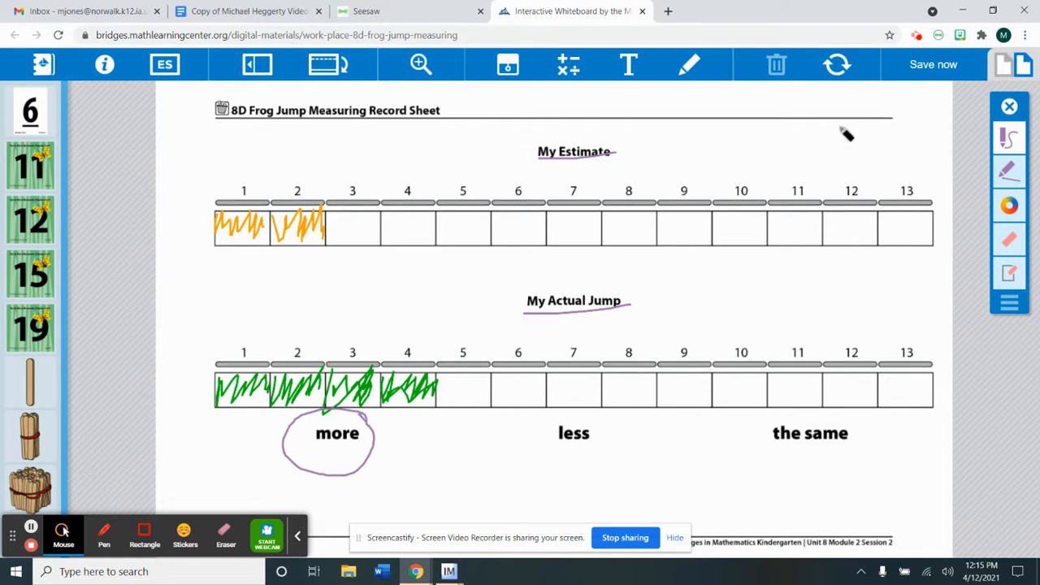
mouse_move(835, 65)
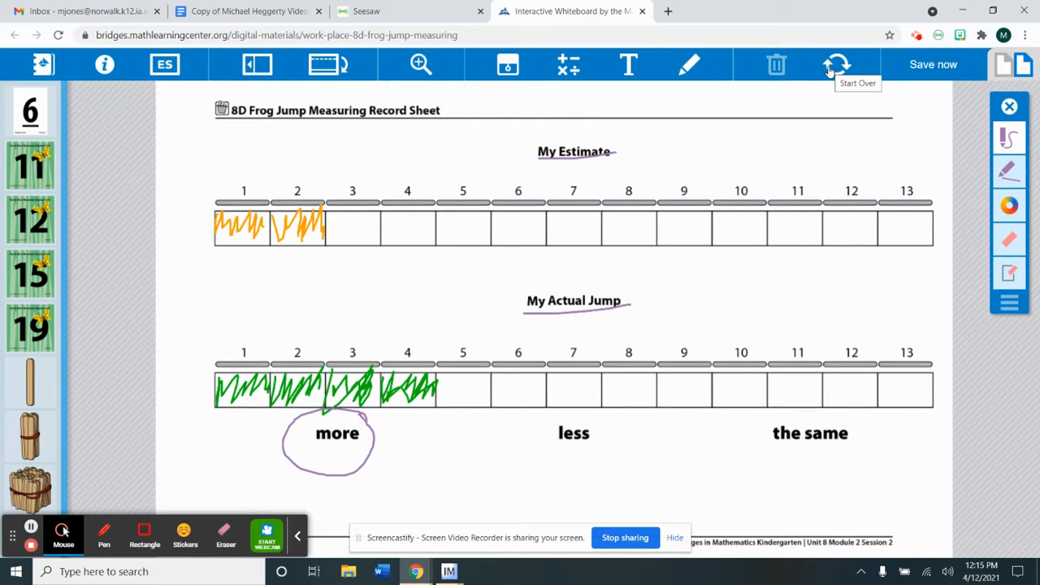
mouse_move(851, 63)
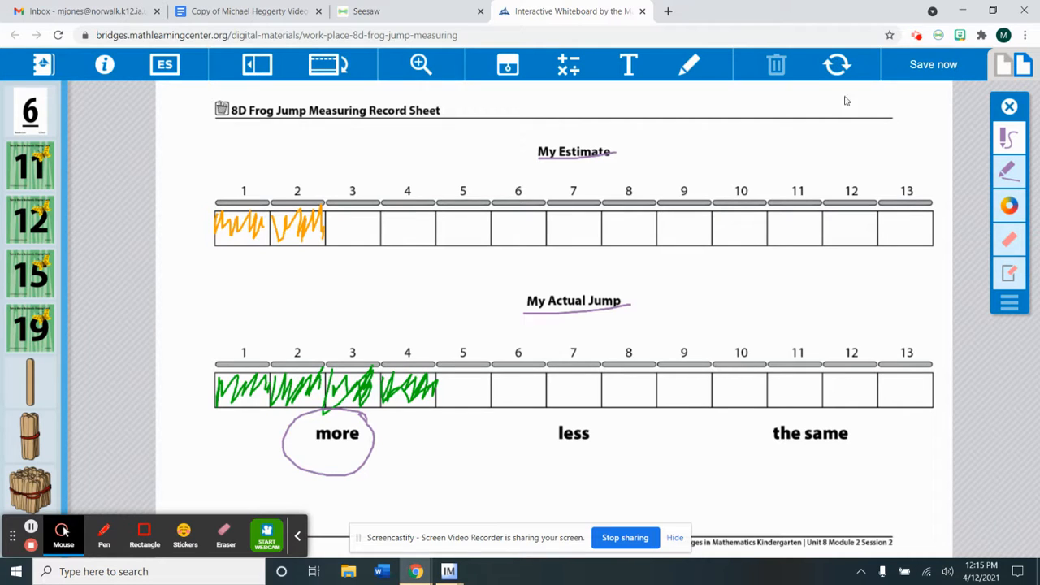
mouse_move(814, 78)
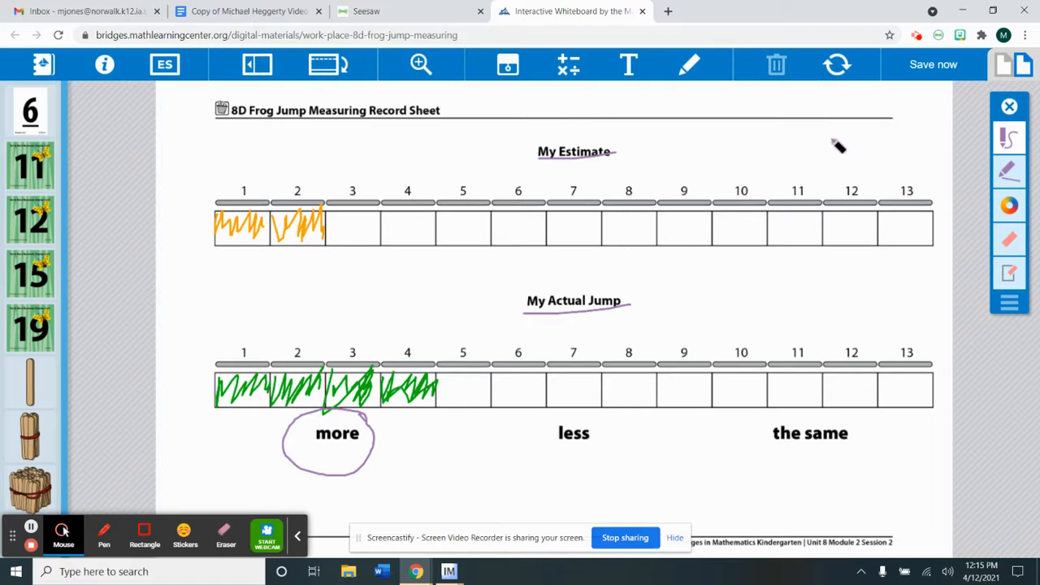
mouse_move(715, 221)
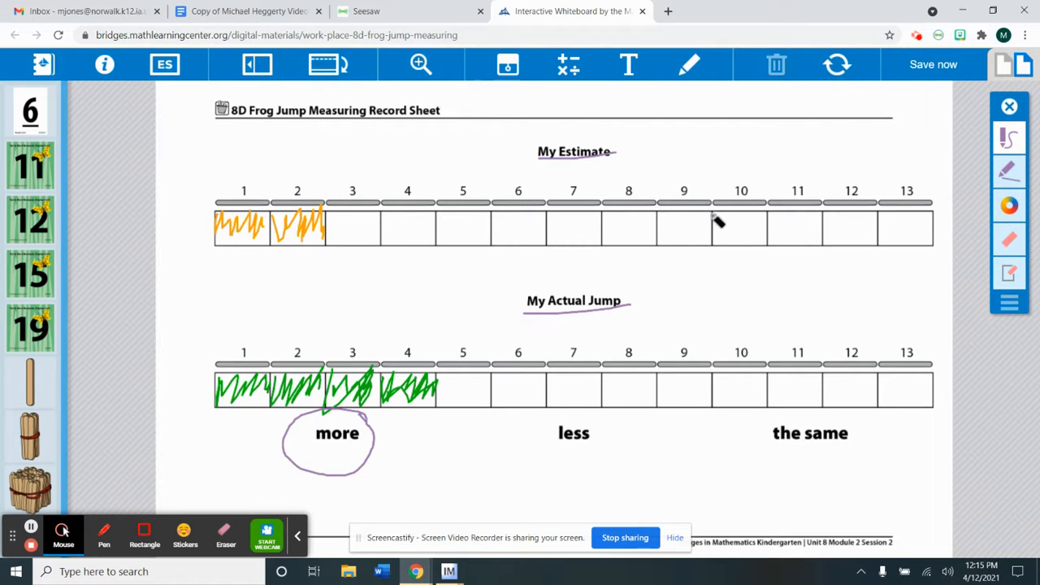
mouse_move(681, 257)
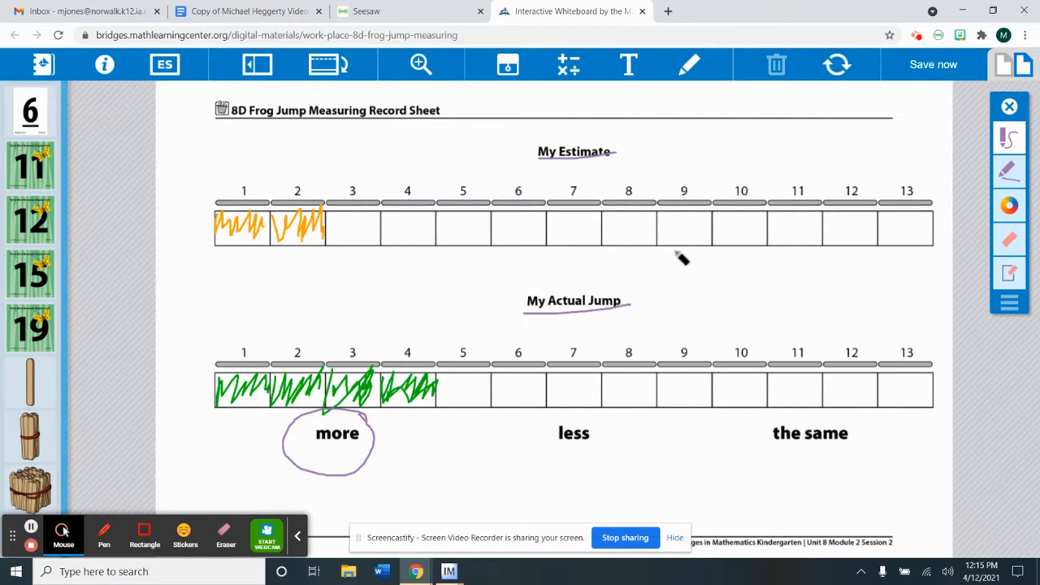